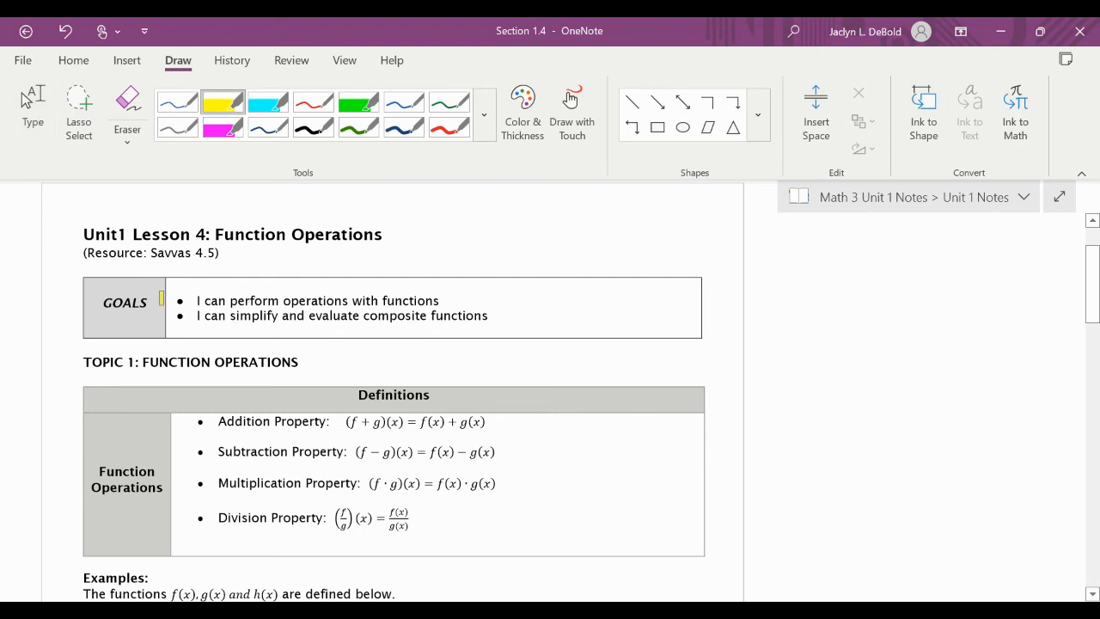
- Highlight both goal bullets in the GOALS box in yellow
left_click_drag(175, 301, 183, 316)
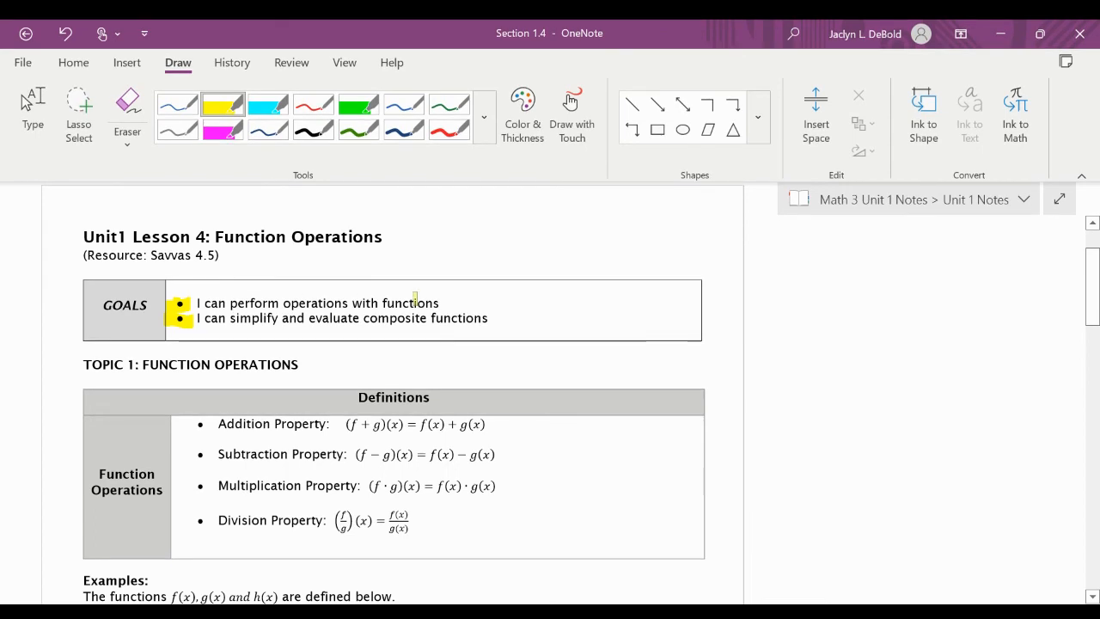
left_click_drag(197, 301, 438, 301)
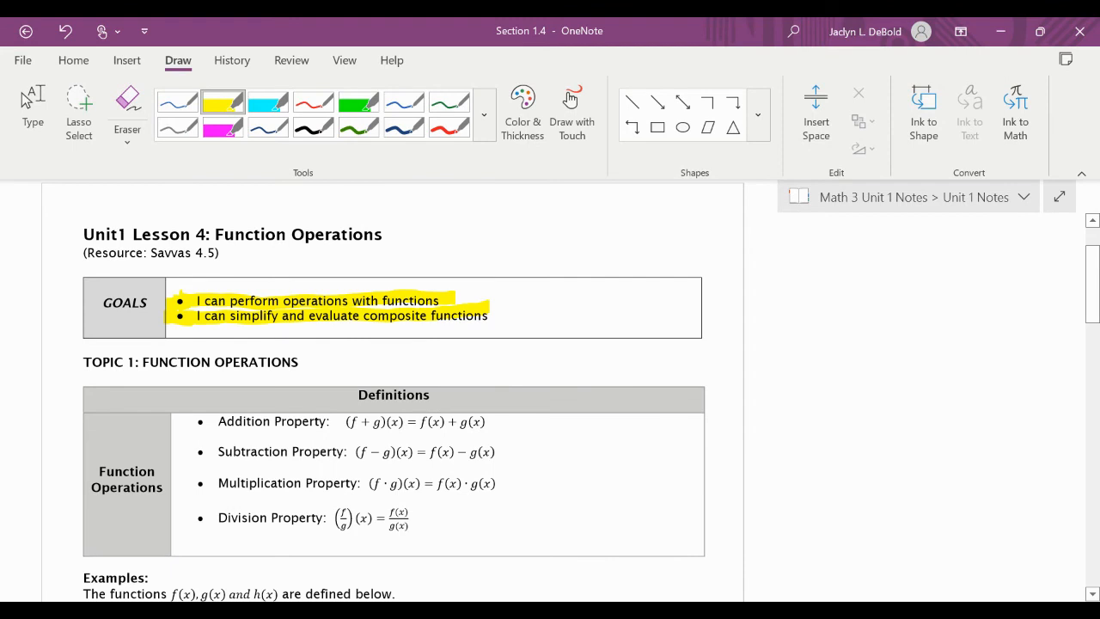
scroll("down", 3)
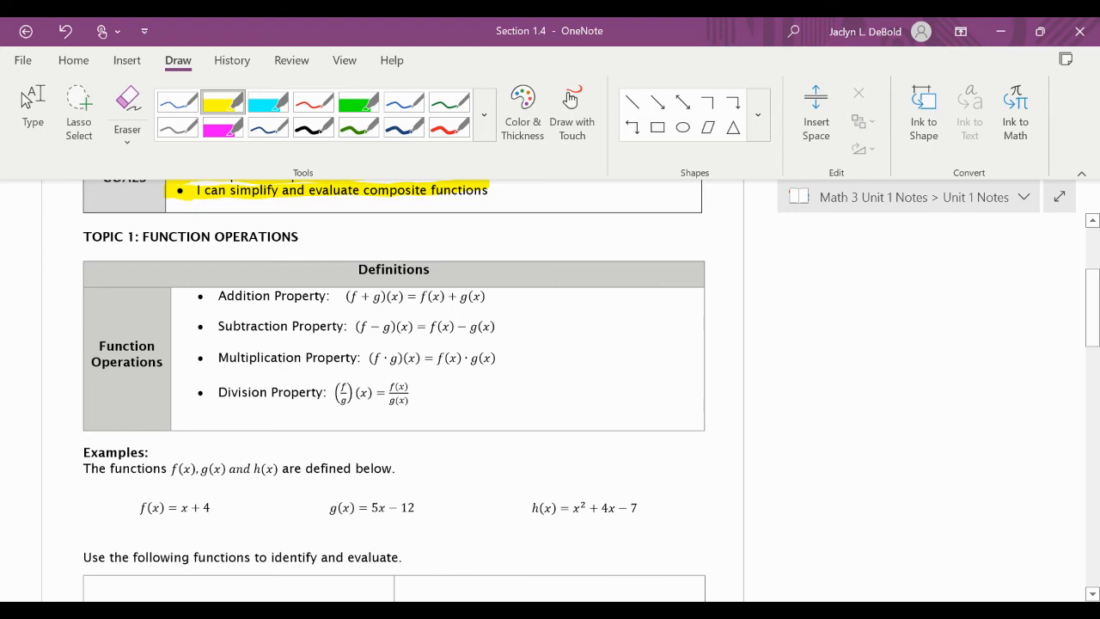
- Handwrite y=3x+5, f(x)=3x+5 and g(x)=x+2 in black ink beside the definitions table
left_click(312, 128)
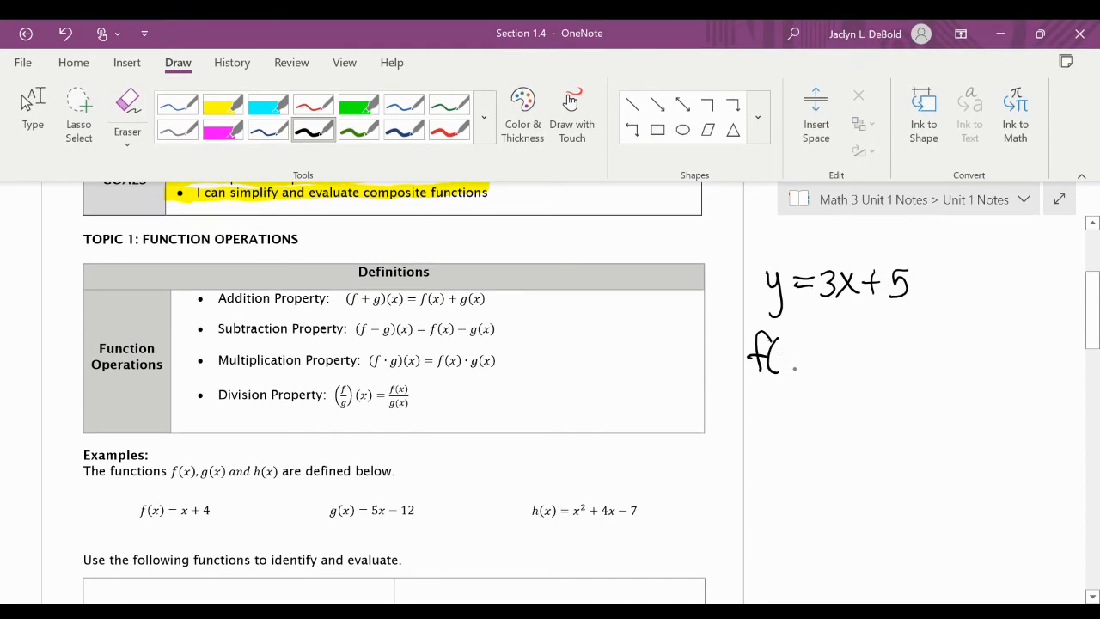
left_click_drag(756, 352, 851, 356)
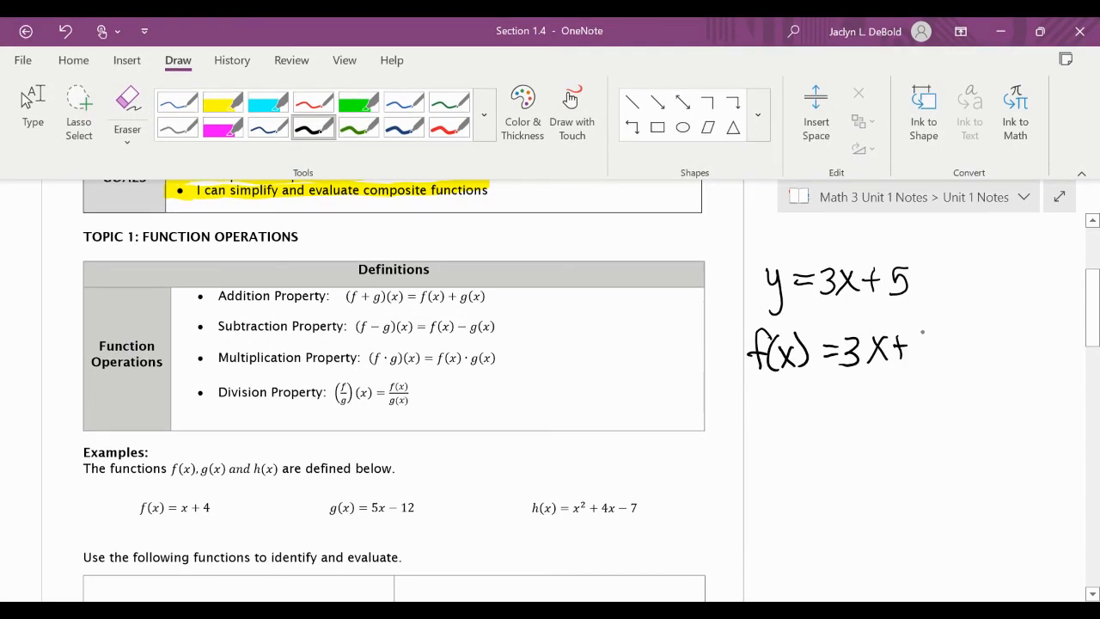
left_click_drag(924, 335, 932, 361)
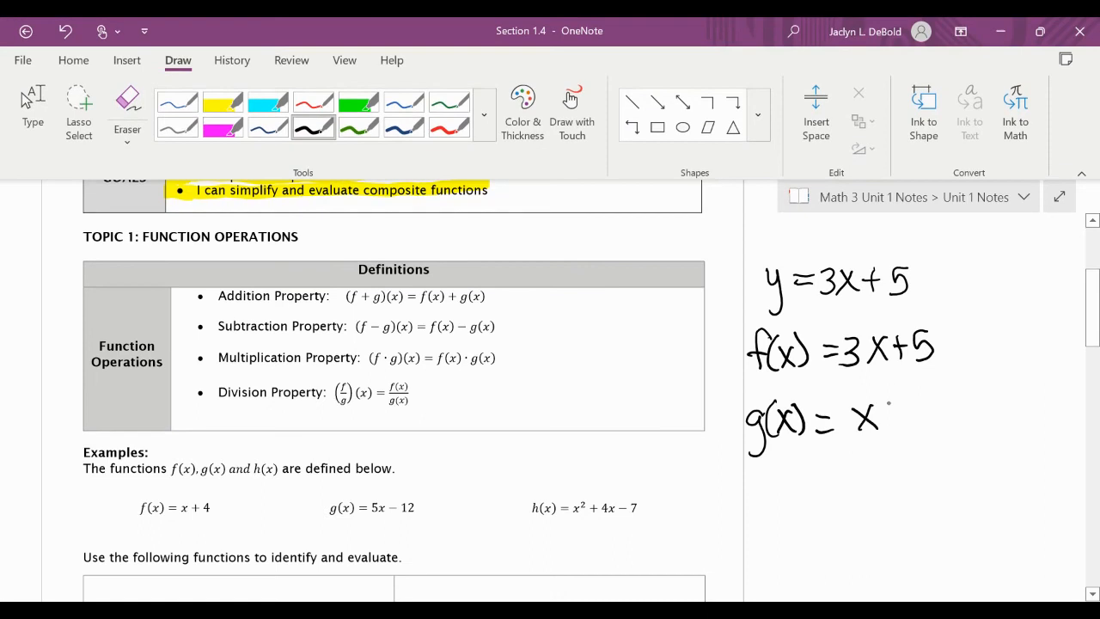
left_click_drag(891, 418, 937, 421)
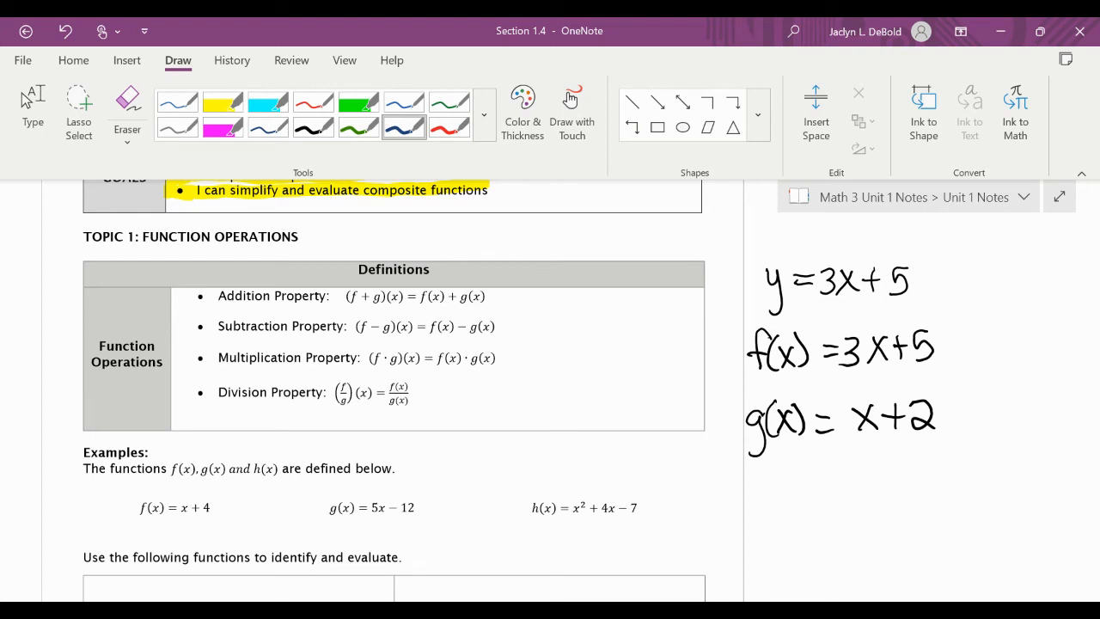
- Highlight the addition equation in blue and the subtraction, multiplication and division equations in green
left_click(224, 100)
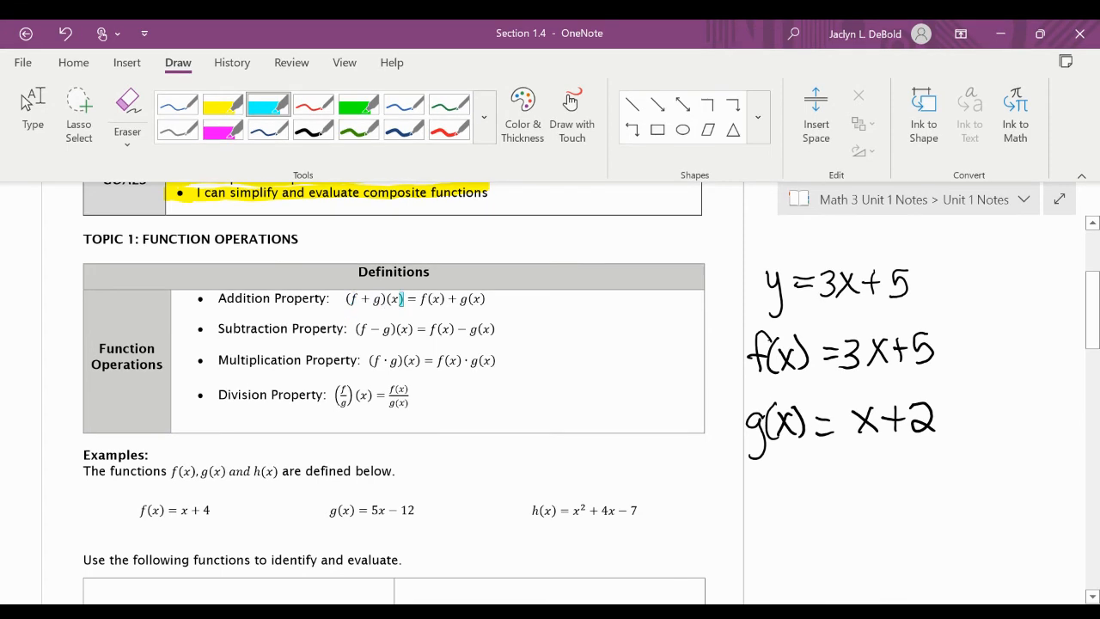
left_click_drag(342, 299, 496, 299)
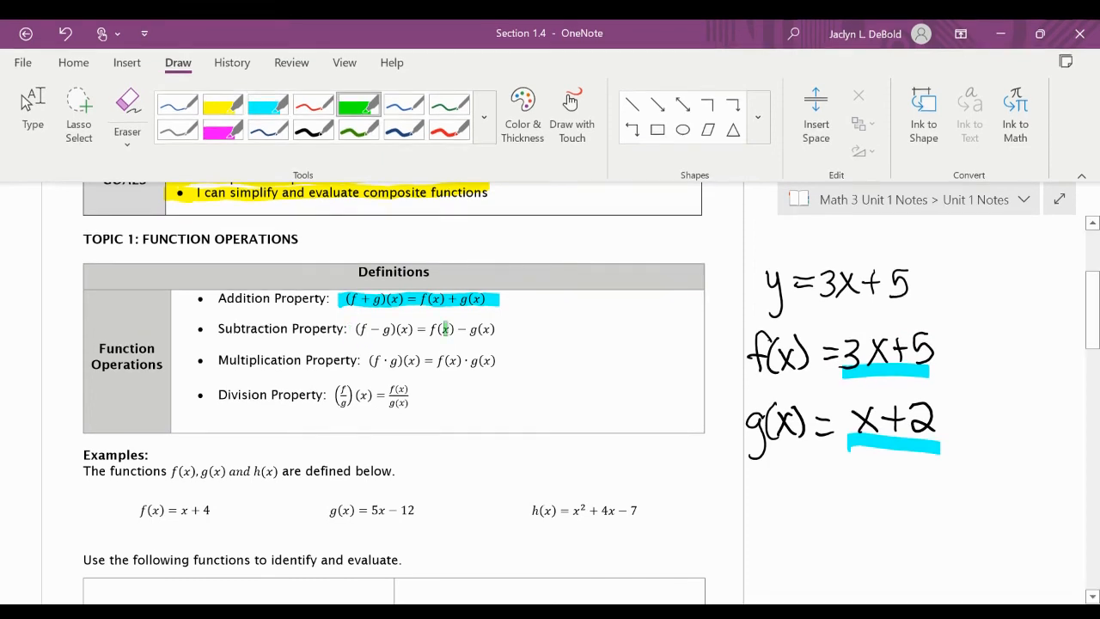
left_click_drag(352, 327, 507, 327)
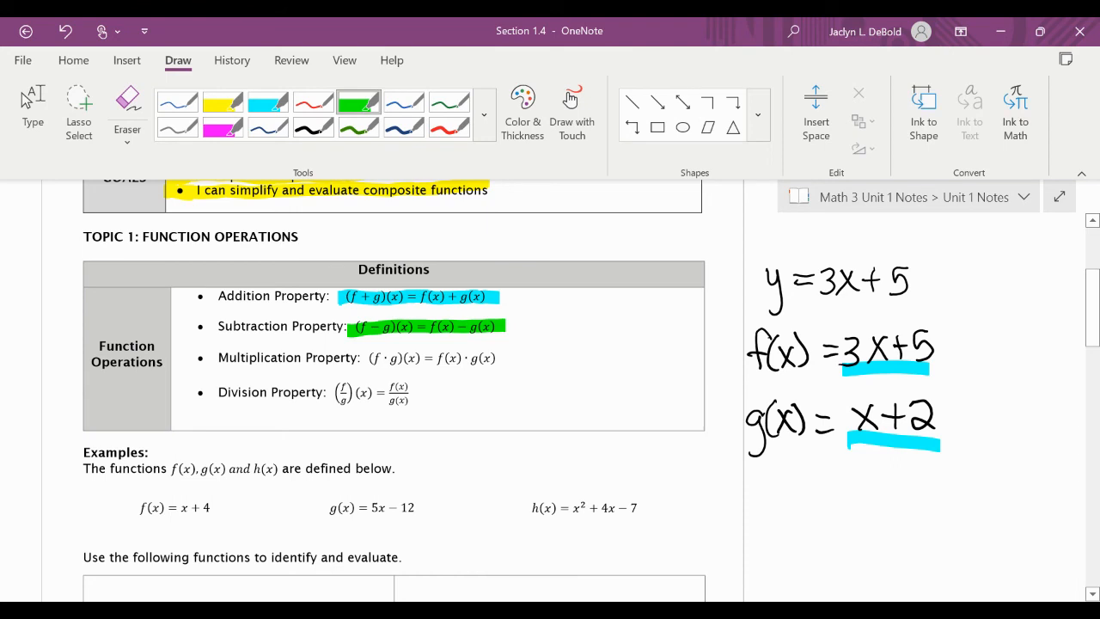
left_click_drag(371, 358, 495, 357)
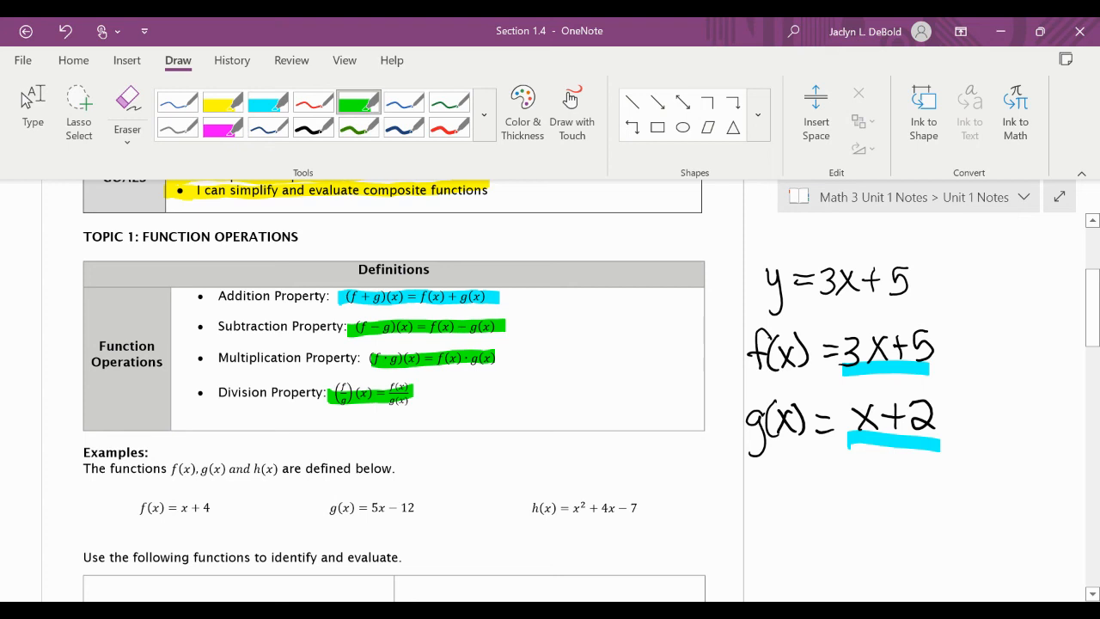
- Scroll down to the examples table and switch to red ink for working the problems
scroll("down", 3)
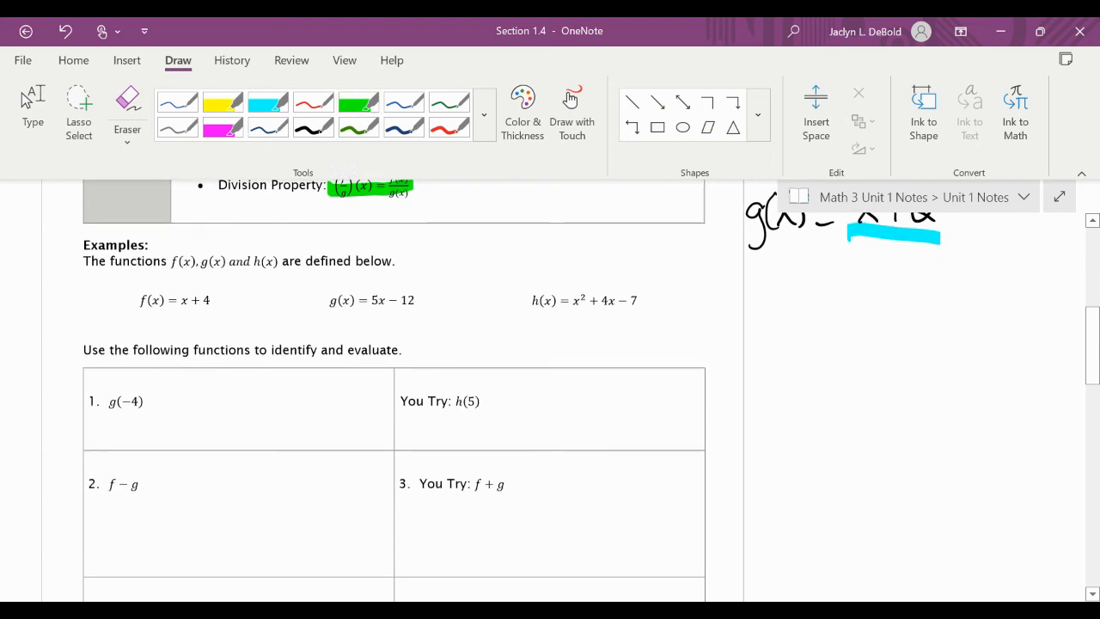
scroll("down", 3)
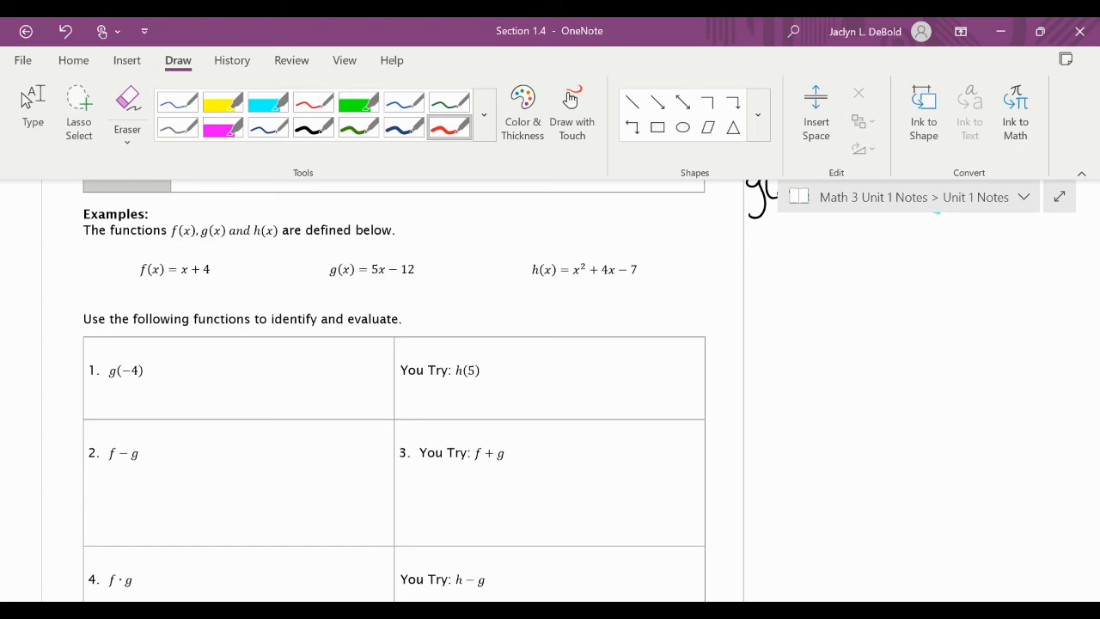
scroll("down", 3)
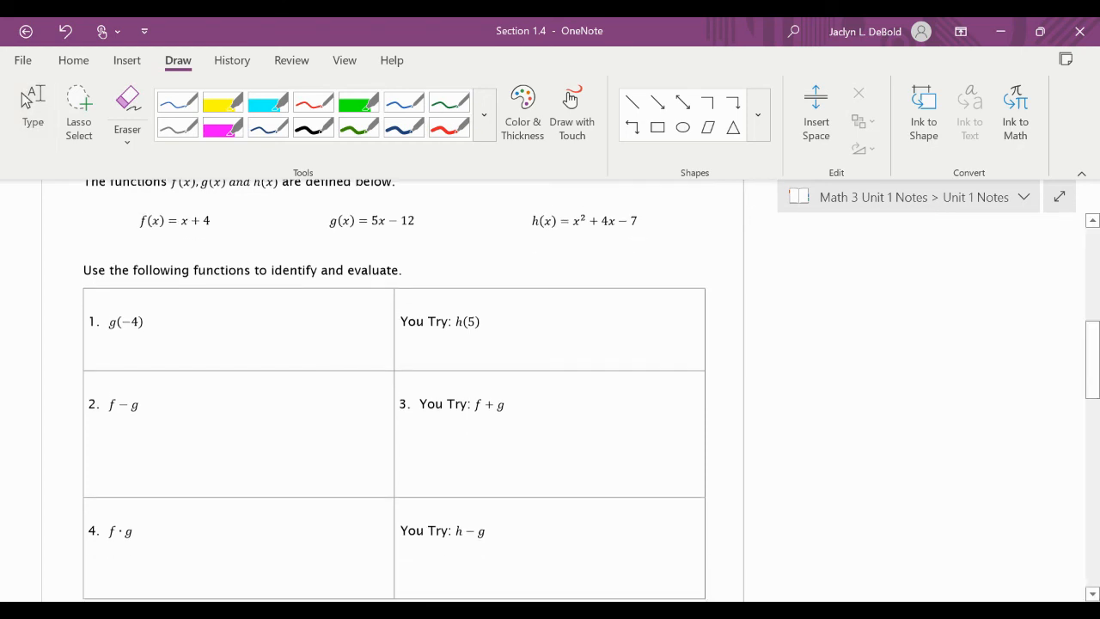
scroll("down", 3)
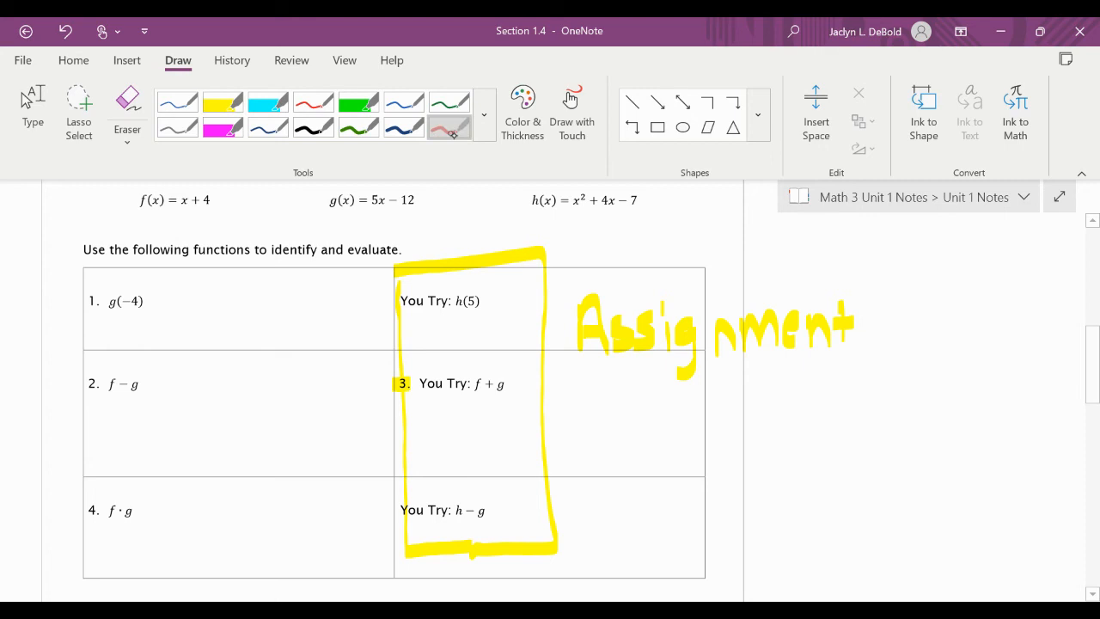
left_click(449, 127)
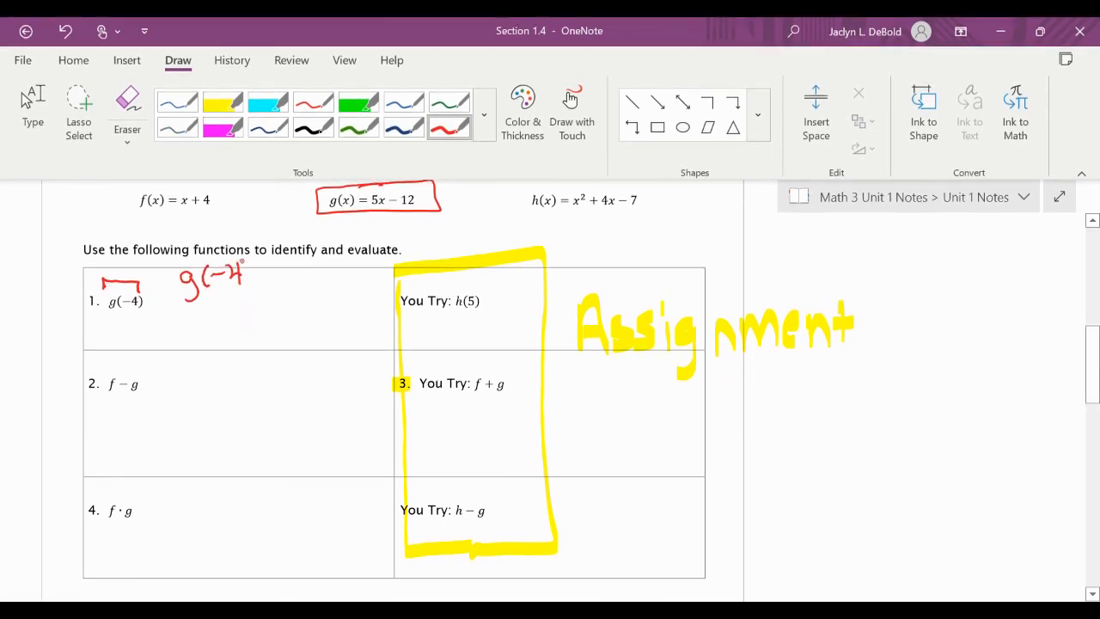
- Write g(-4)=5(-4)−12 in example 1 and evaluate it to g(-4)=−32
left_click_drag(244, 275, 279, 278)
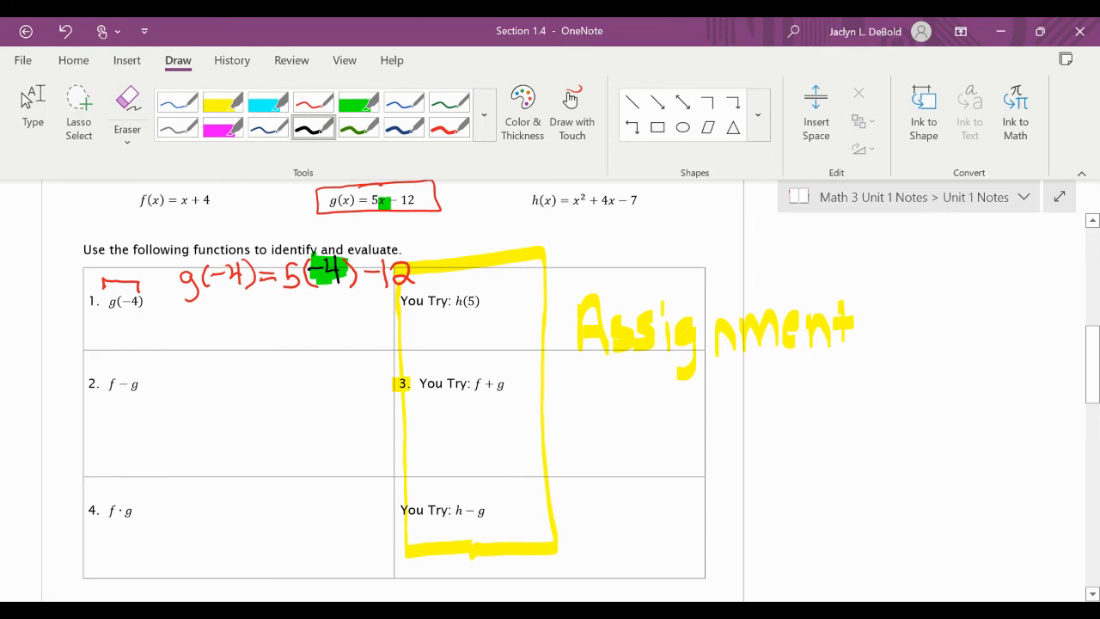
left_click_drag(251, 315, 266, 324)
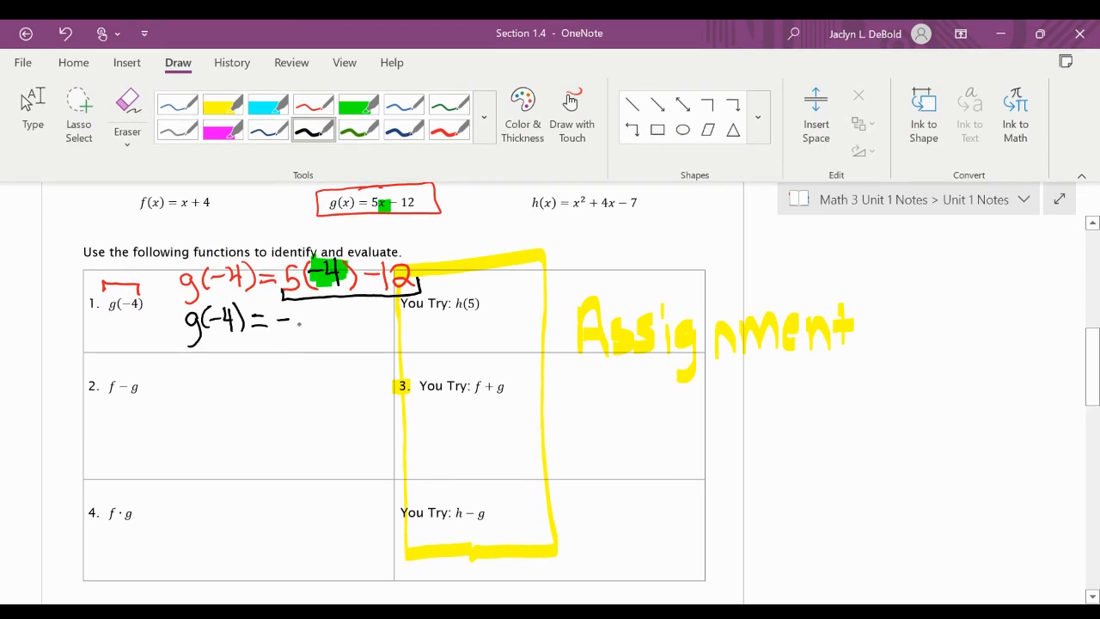
type("-32")
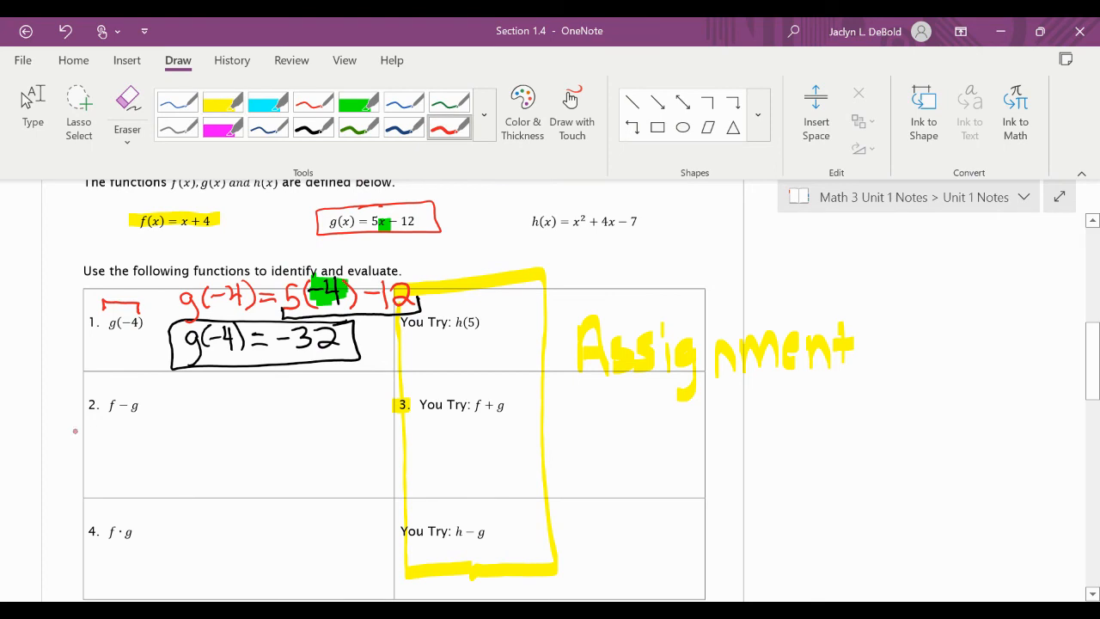
- Write f(x)−g(x)=(x+4)−(5x−12) in example 2, with (5x−12) in green
left_click_drag(93, 421, 93, 439)
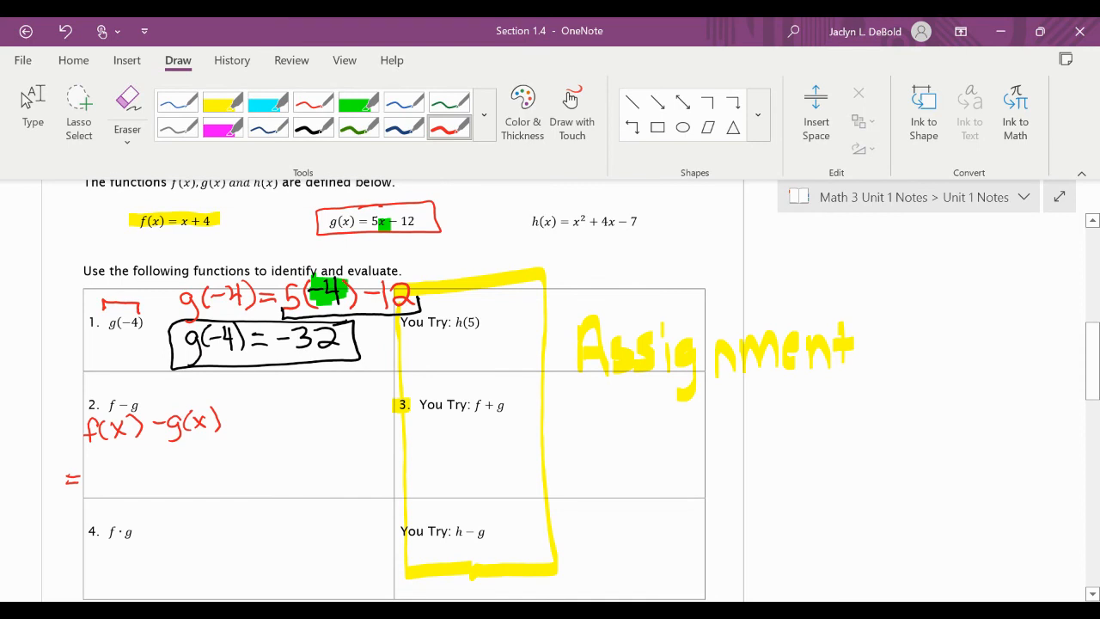
left_click(101, 481)
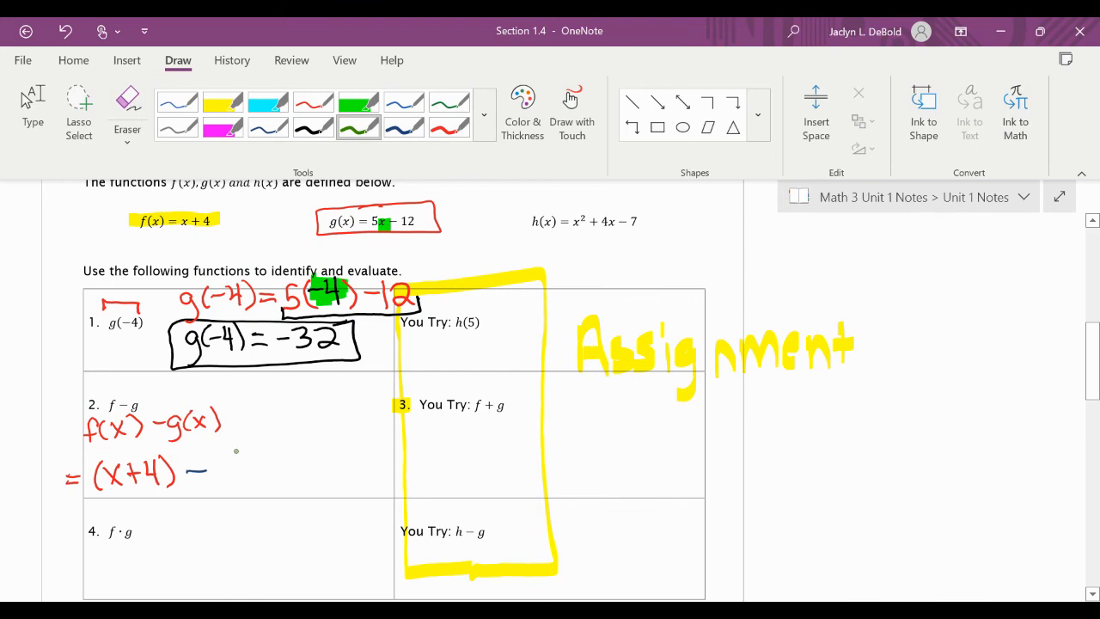
left_click_drag(202, 468, 250, 481)
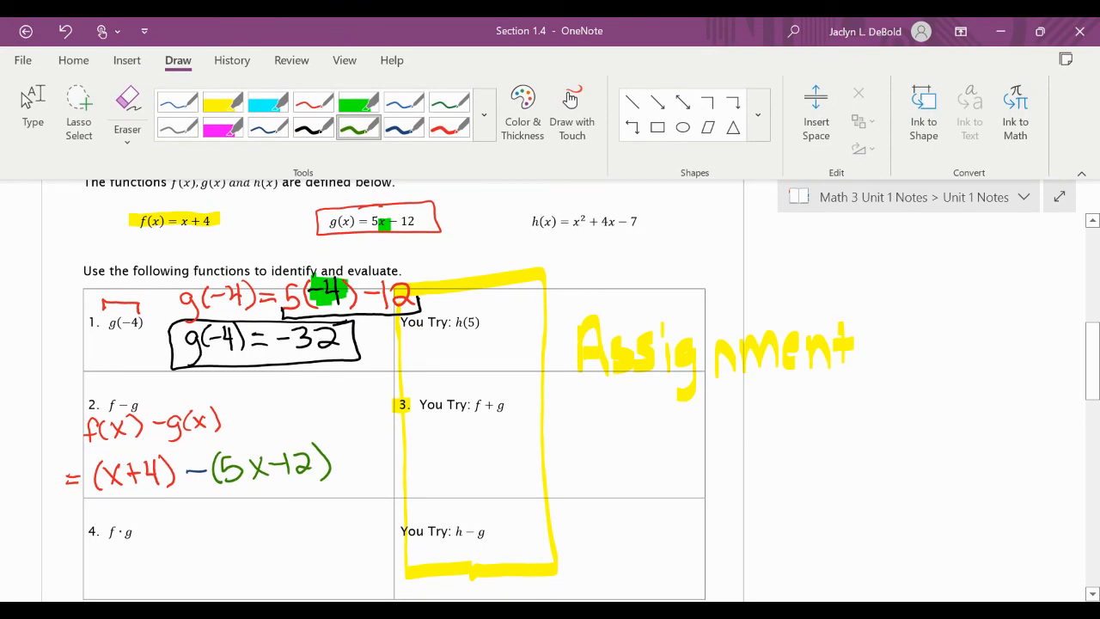
- Distribute to x+4−5x+12 in black, leading to the boxed result −4x+16
left_click(313, 127)
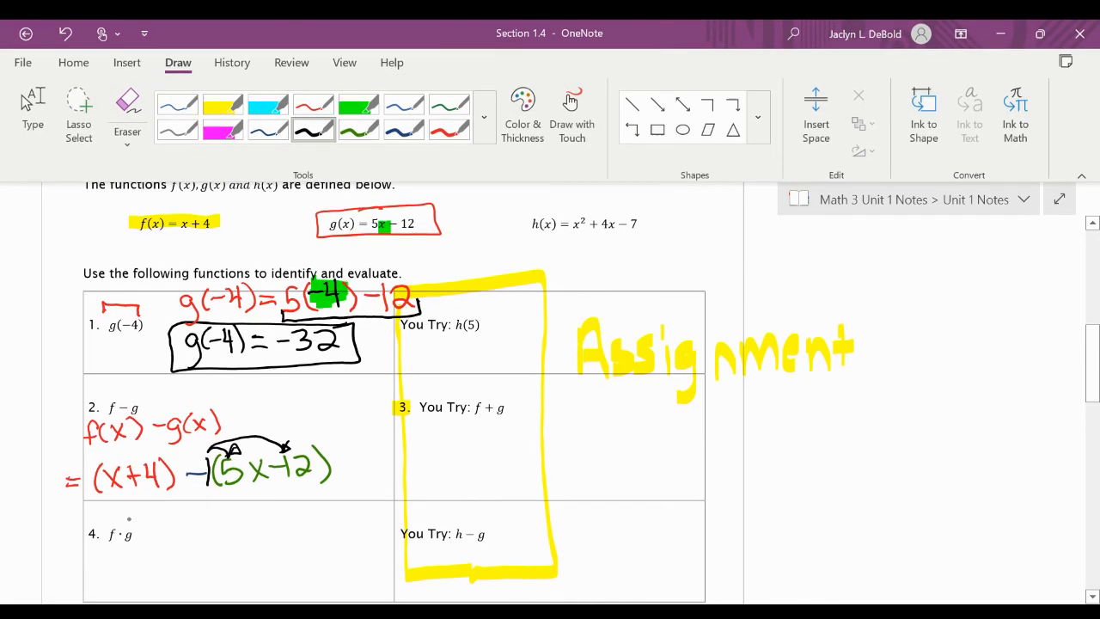
left_click_drag(107, 507, 172, 512)
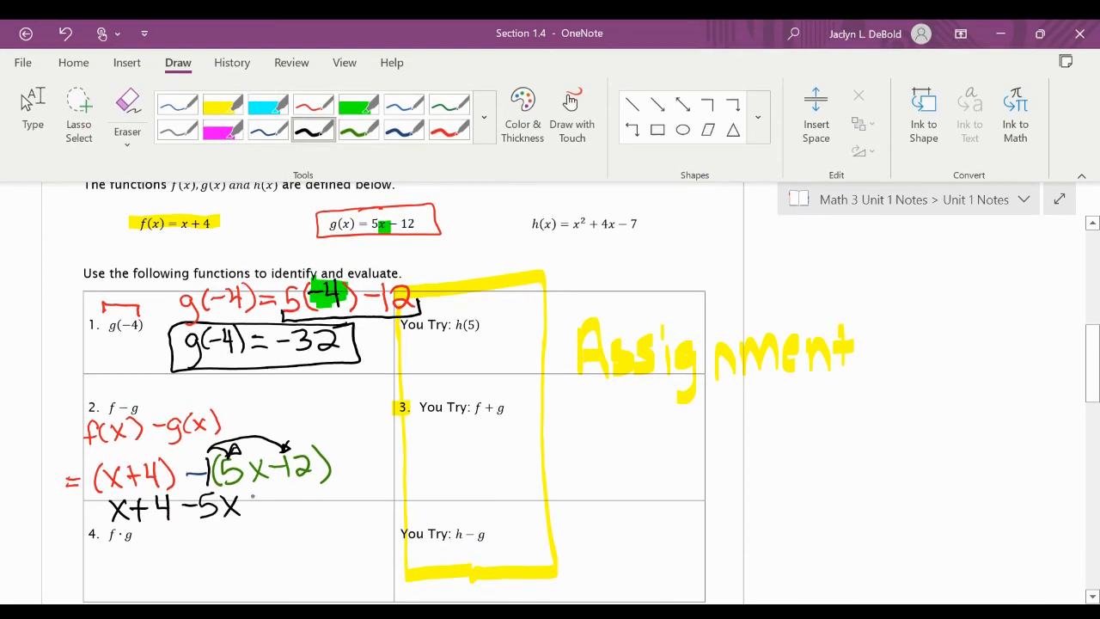
type("+12")
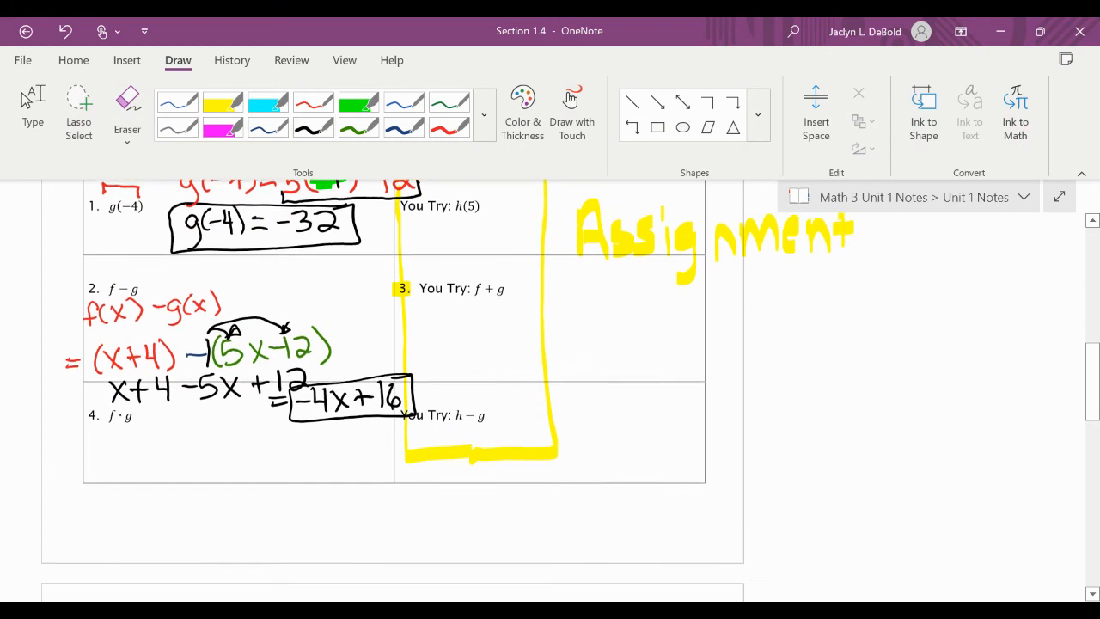
- Write f(x)·g(x)=(x+4)(5x−12) in example 4 with green distribution arcs over the product
scroll("down", 3)
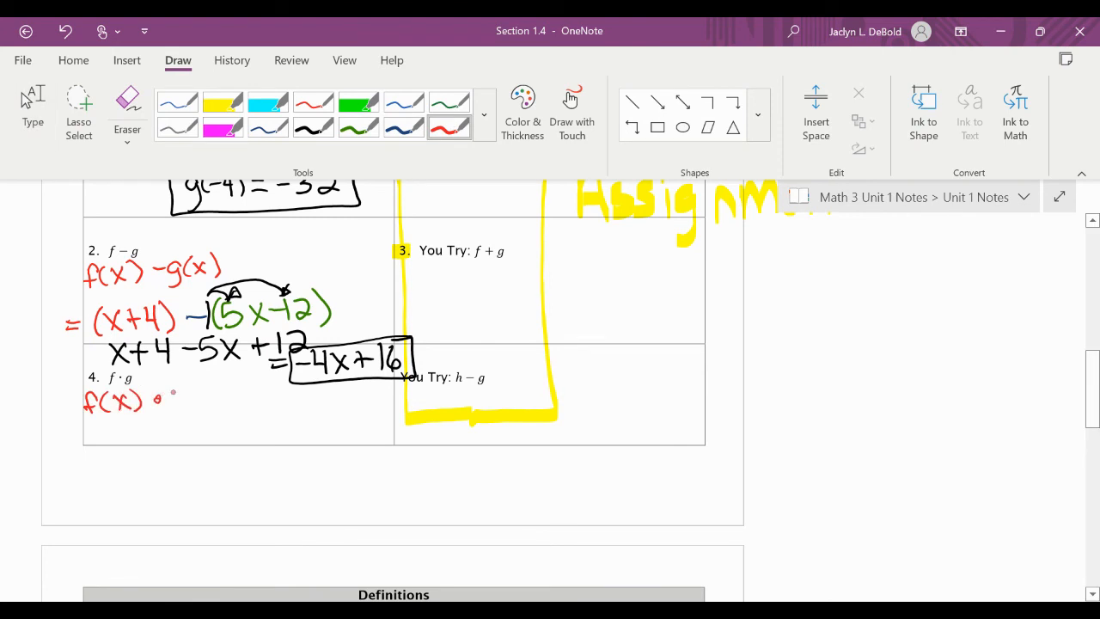
left_click_drag(158, 399, 226, 395)
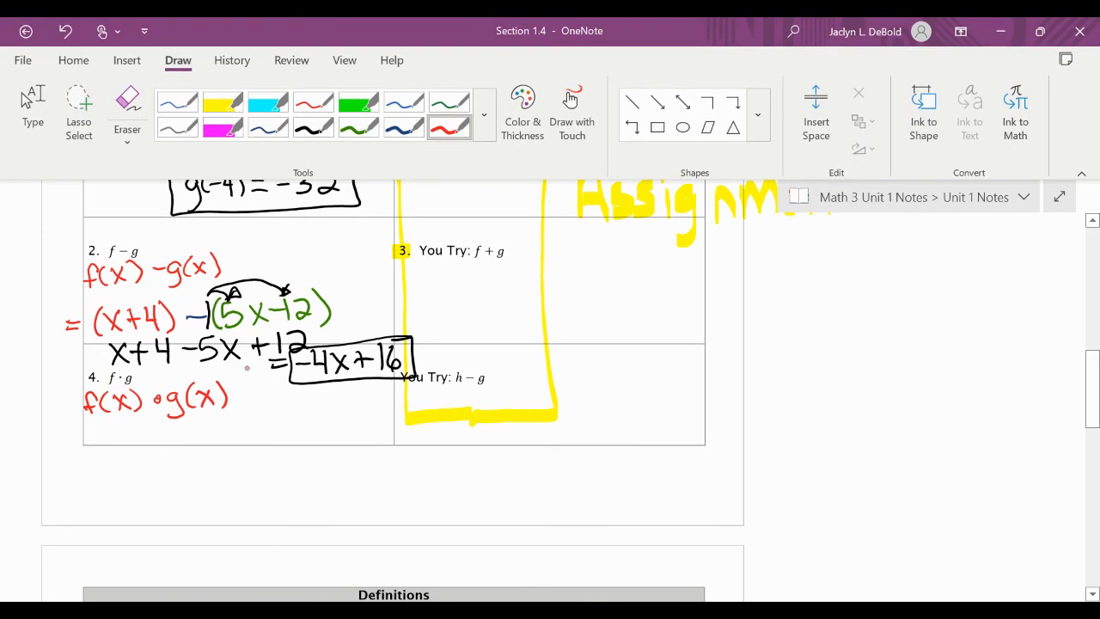
left_click(312, 128)
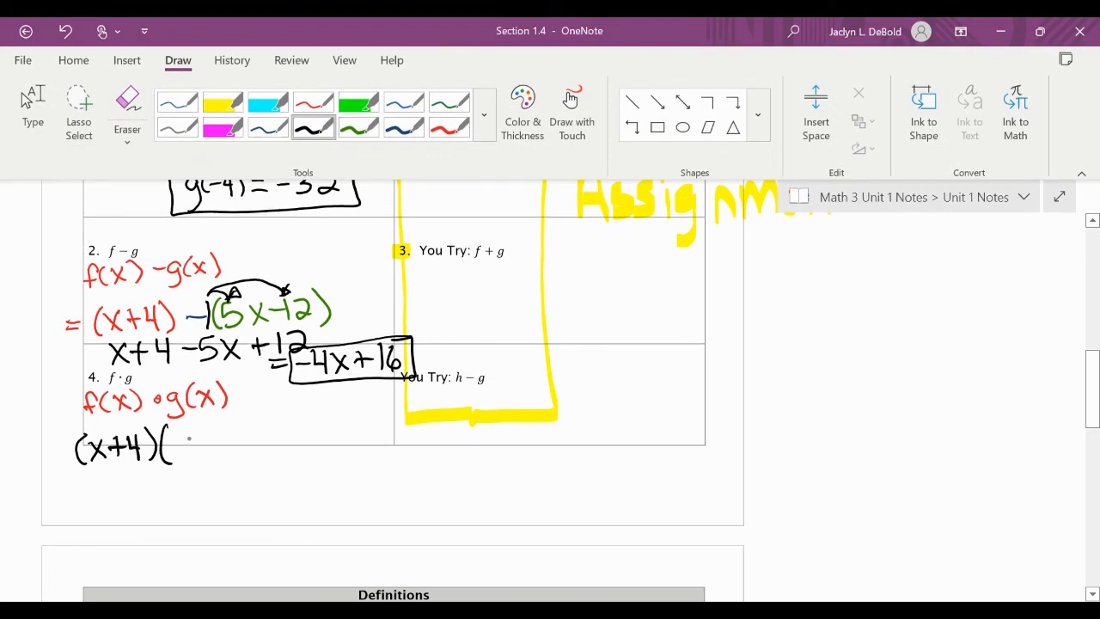
left_click_drag(180, 443, 232, 447)
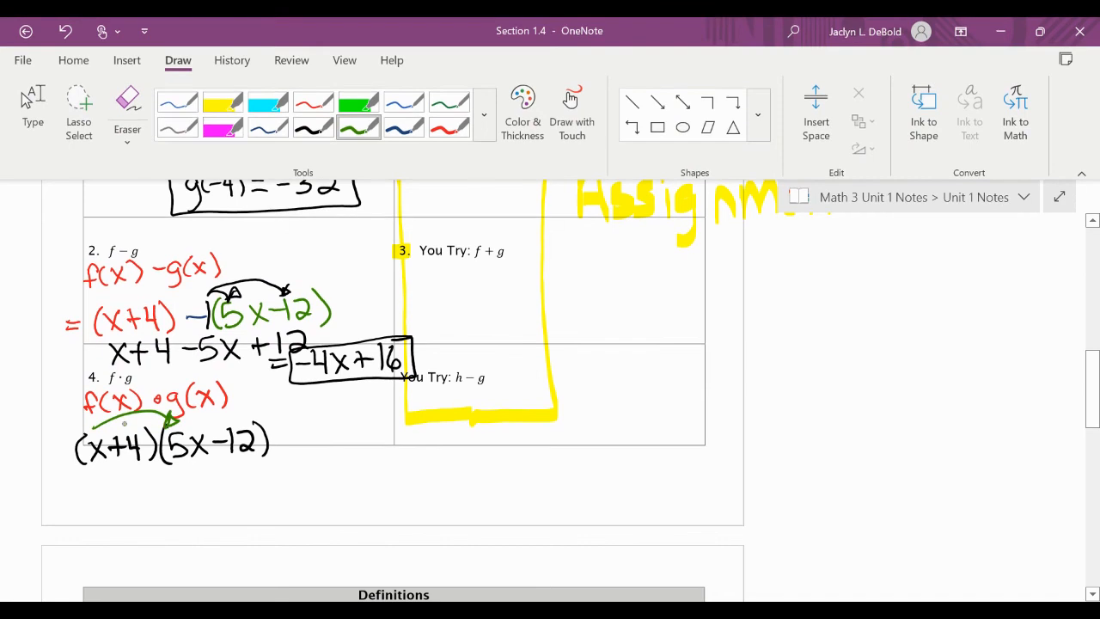
left_click_drag(94, 430, 232, 409)
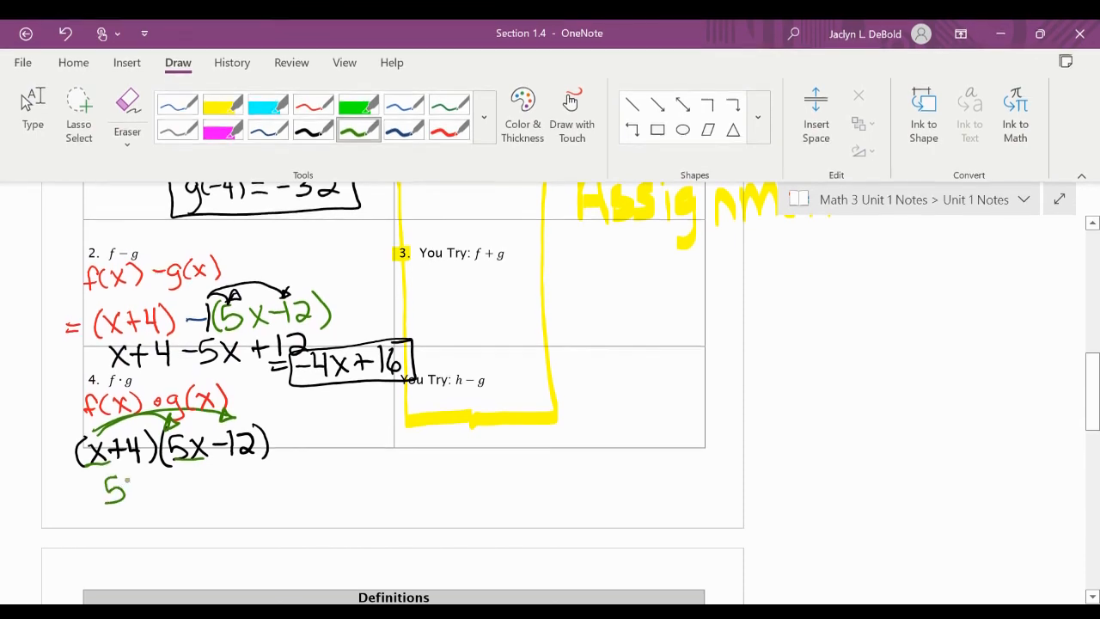
- Expand to 5x²−12x+20x−48 and write the boxed result f·g=5x²+8x−48
left_click_drag(103, 490, 169, 495)
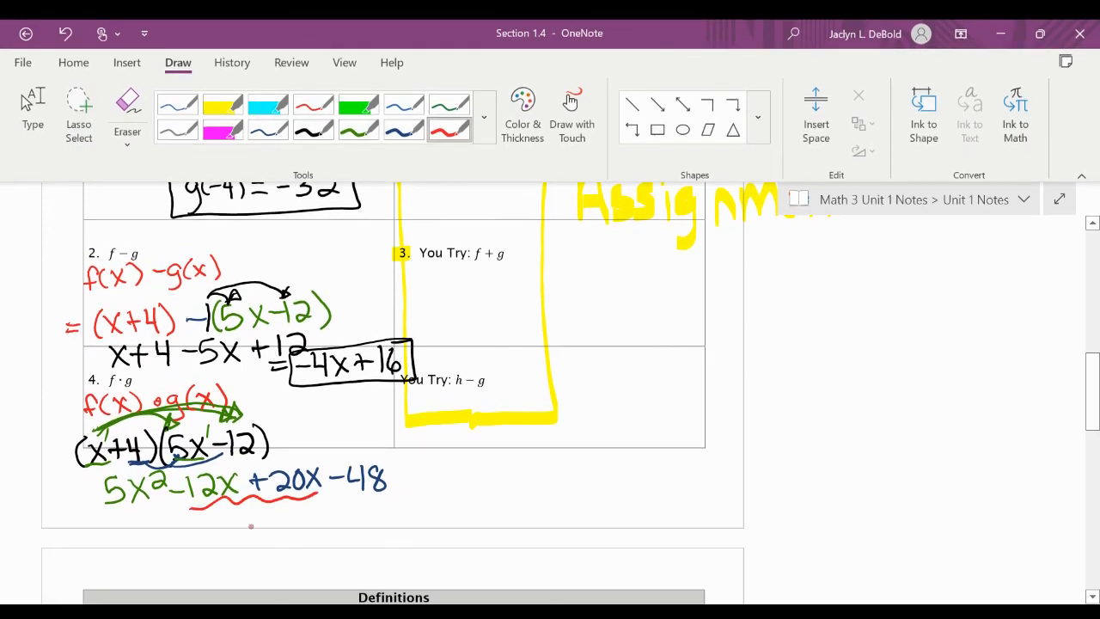
left_click_drag(249, 512, 326, 515)
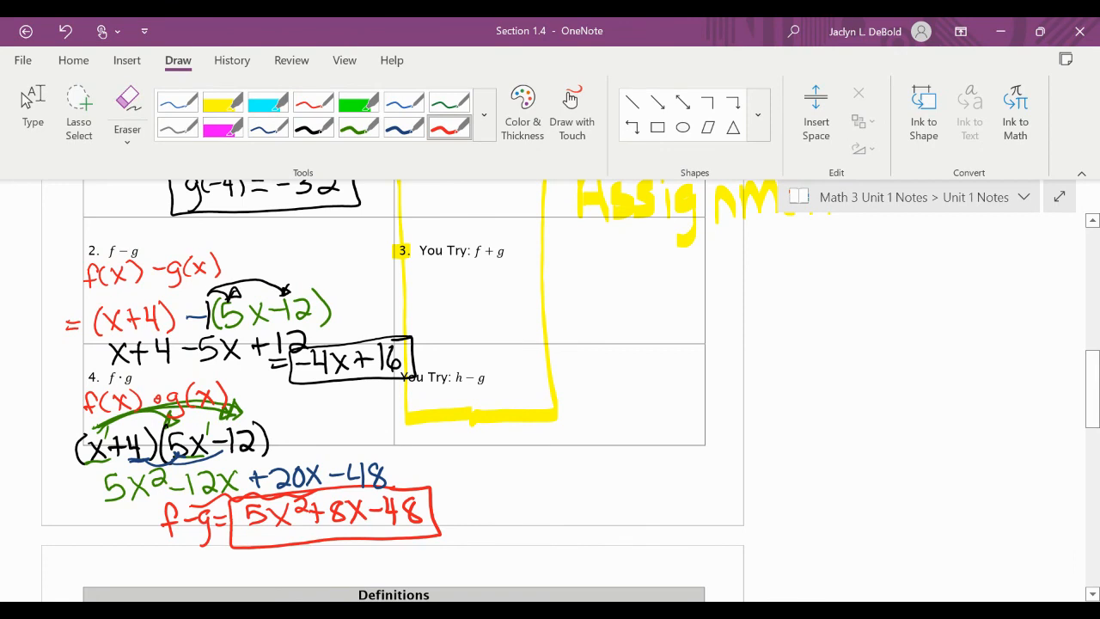
scroll("down", 3)
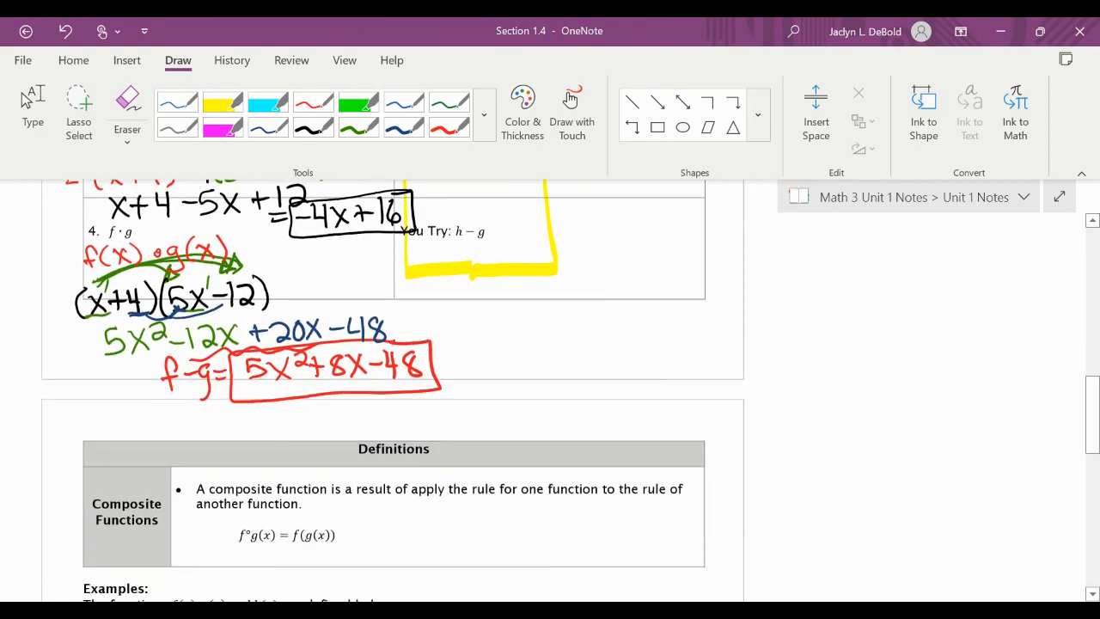
- Highlight the composite-function formula f∘g(x)=f(g(x)) in yellow
scroll("down", 3)
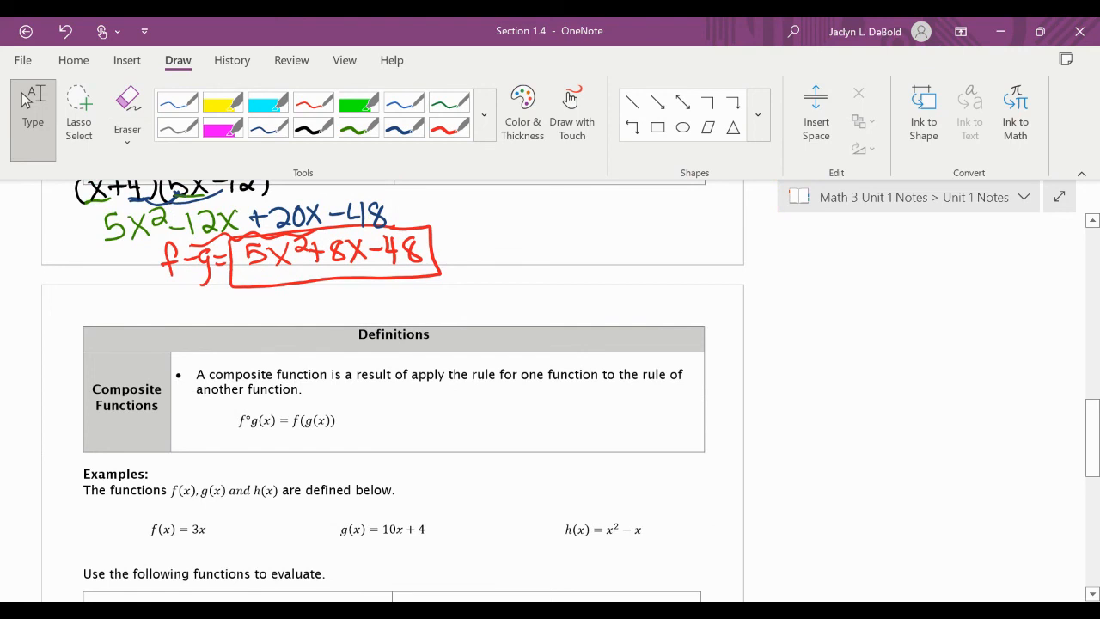
left_click(450, 127)
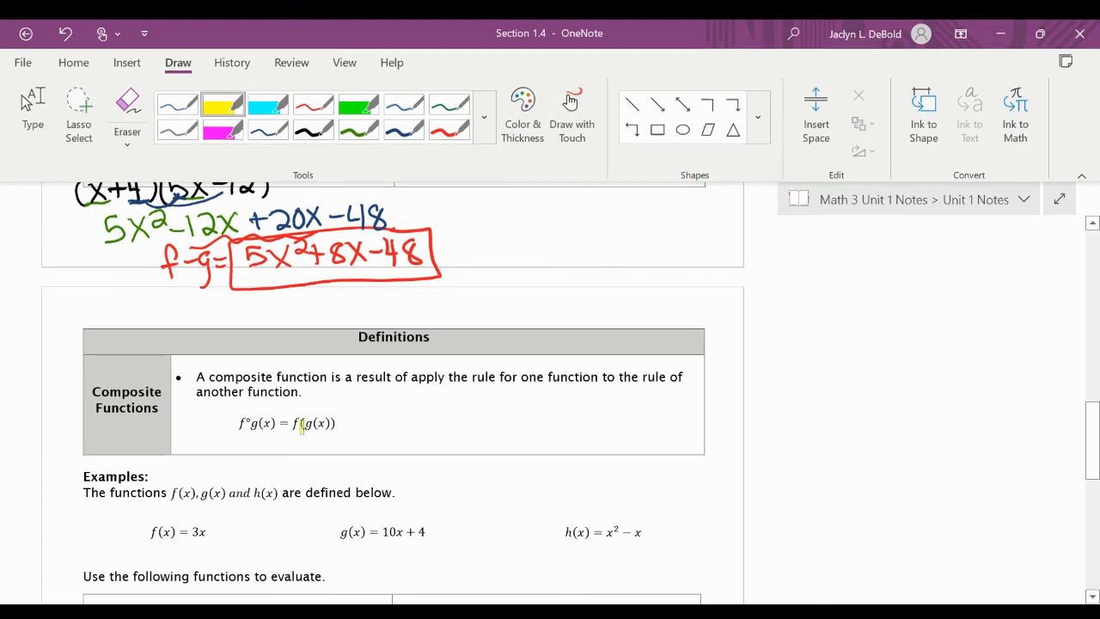
left_click_drag(222, 421, 344, 421)
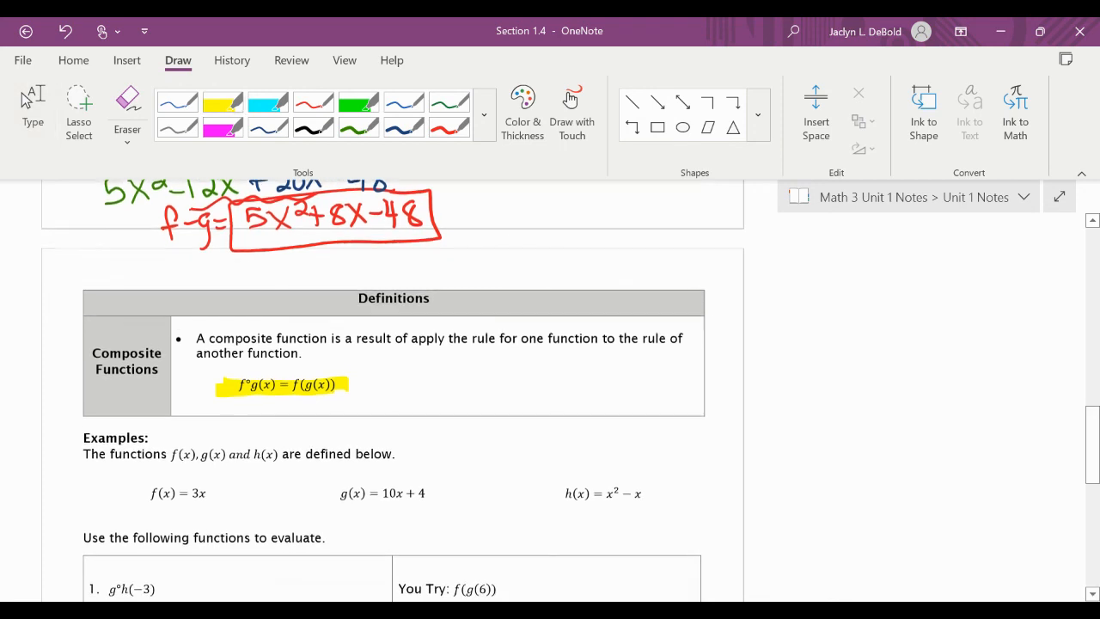
- Scroll to the composite examples table and draw a red bracket setting off the You Try column
scroll("down", 3)
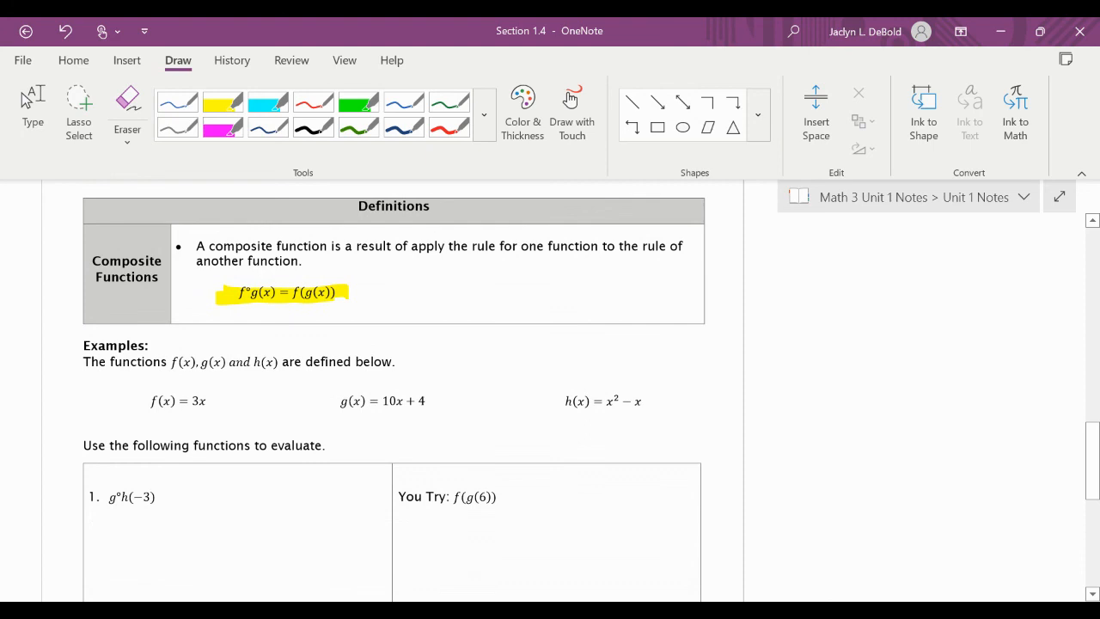
scroll("down", 3)
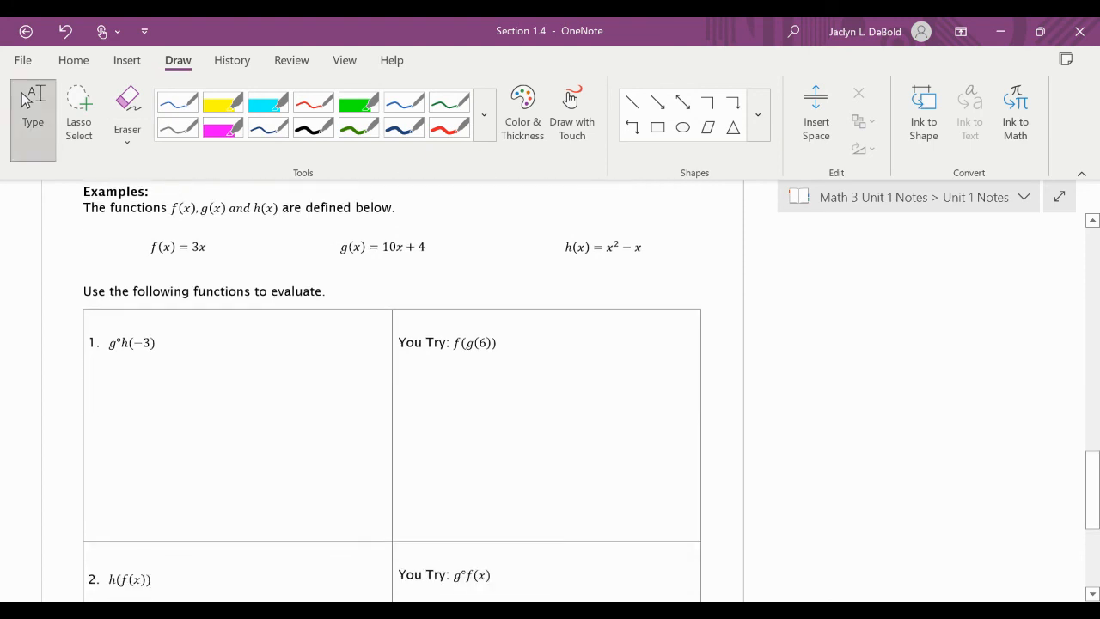
scroll("down", 3)
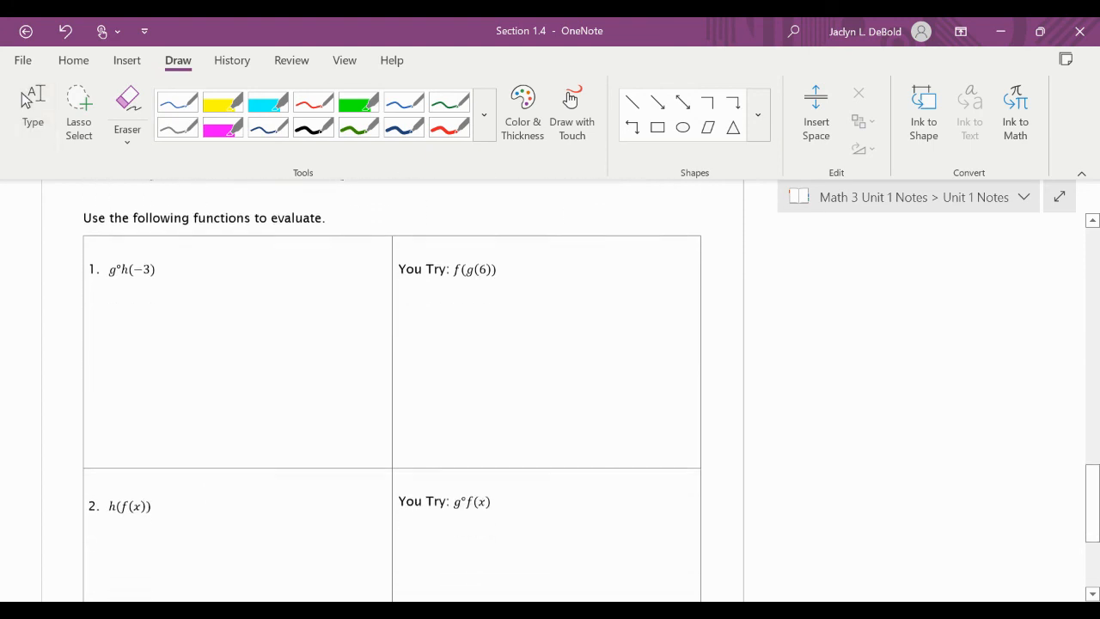
scroll("down", 3)
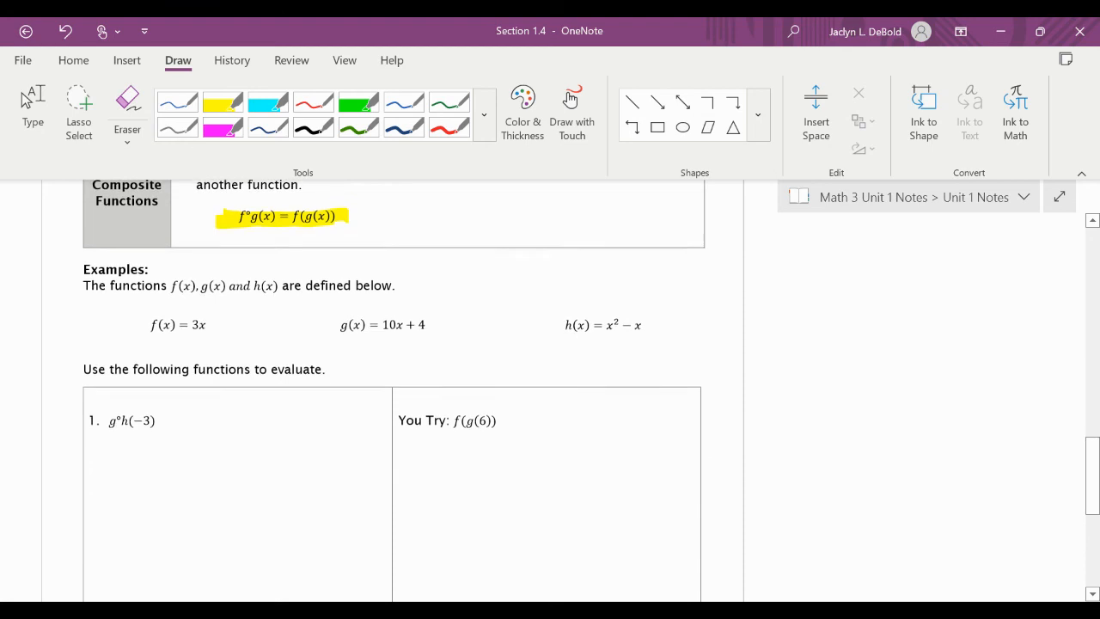
scroll("down", 3)
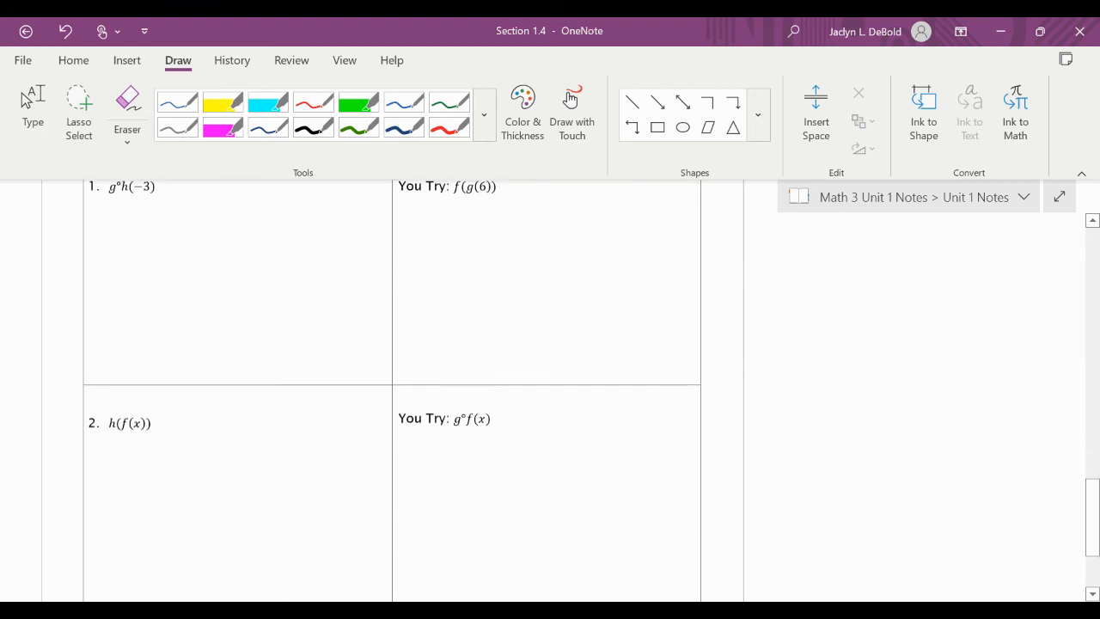
scroll("down", 3)
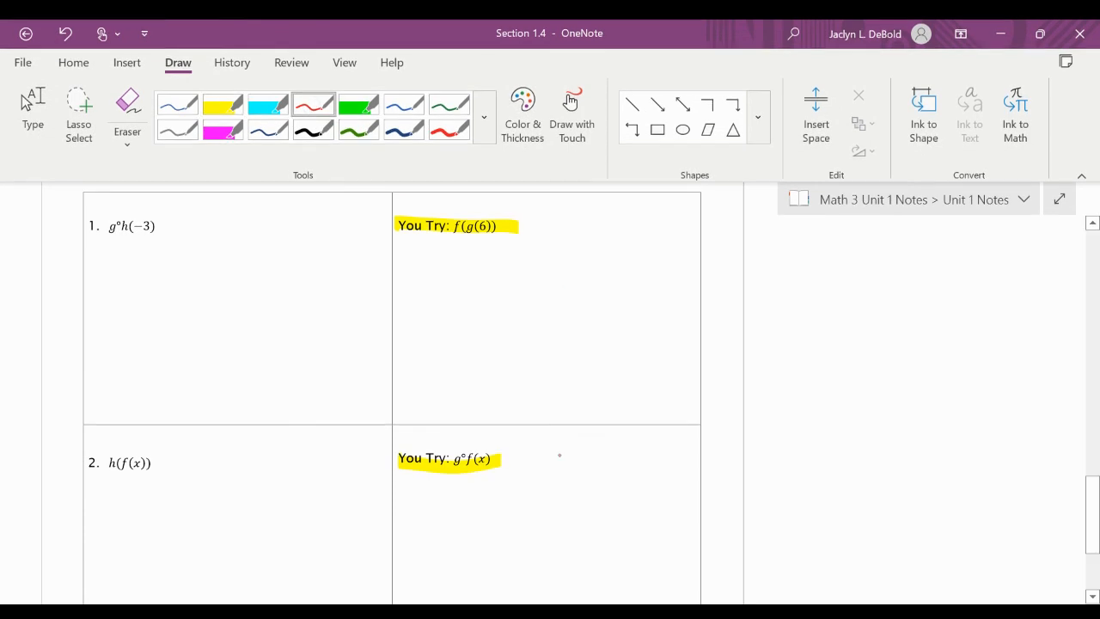
left_click_drag(559, 215, 564, 455)
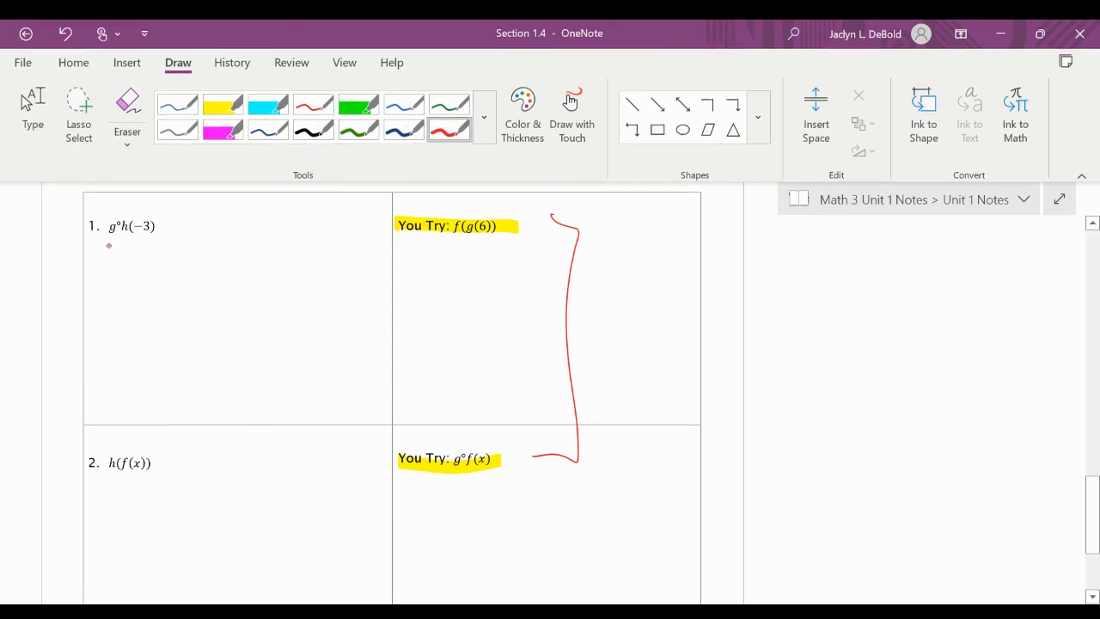
- Write g(h(-3)), circle h(x)=x²−x and evaluate h(-3)=9+3=12
left_click_drag(107, 244, 141, 262)
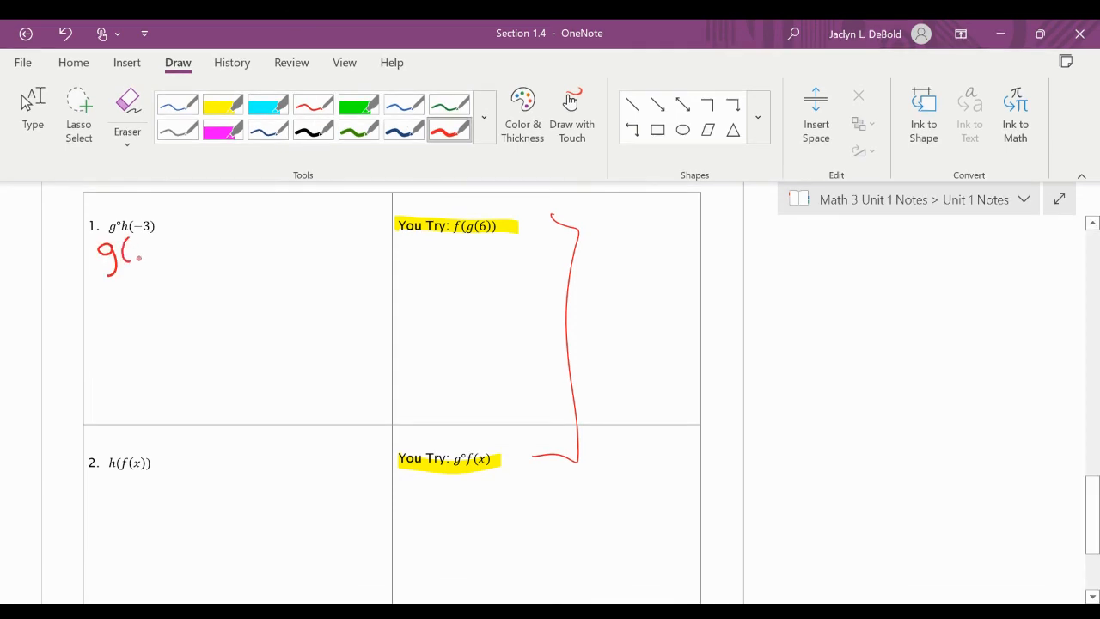
left_click_drag(129, 258, 210, 249)
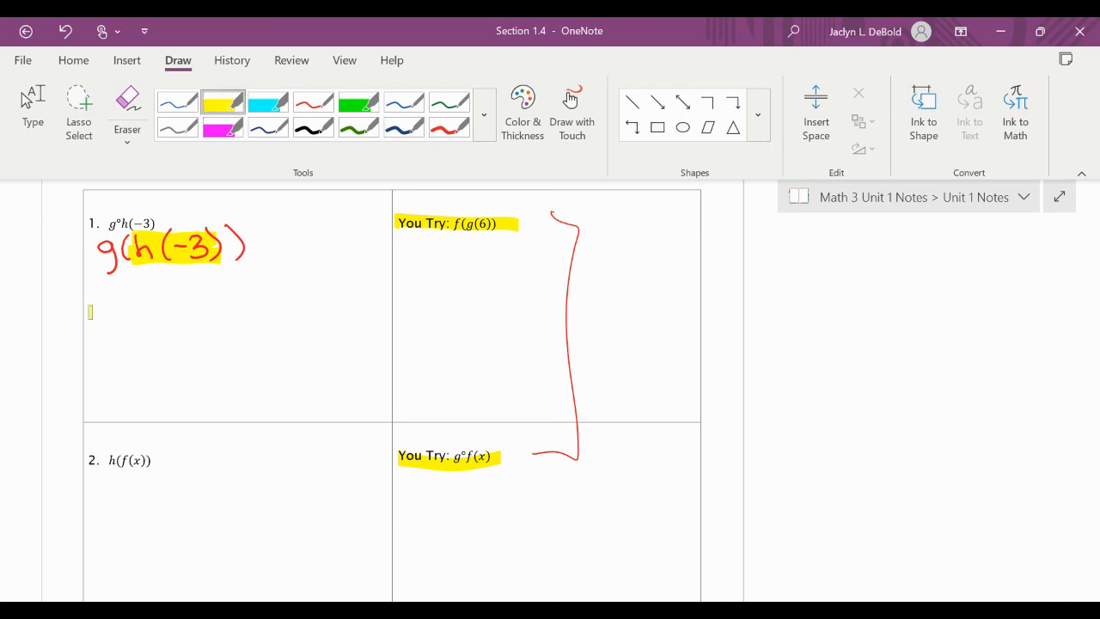
left_click_drag(89, 311, 134, 311)
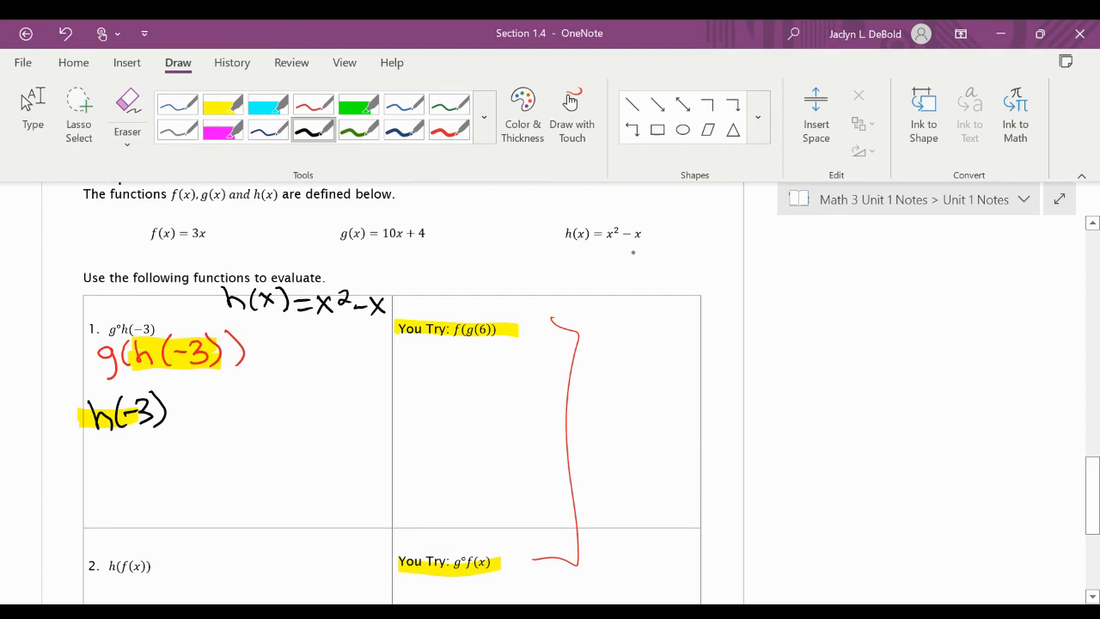
left_click_drag(550, 232, 662, 232)
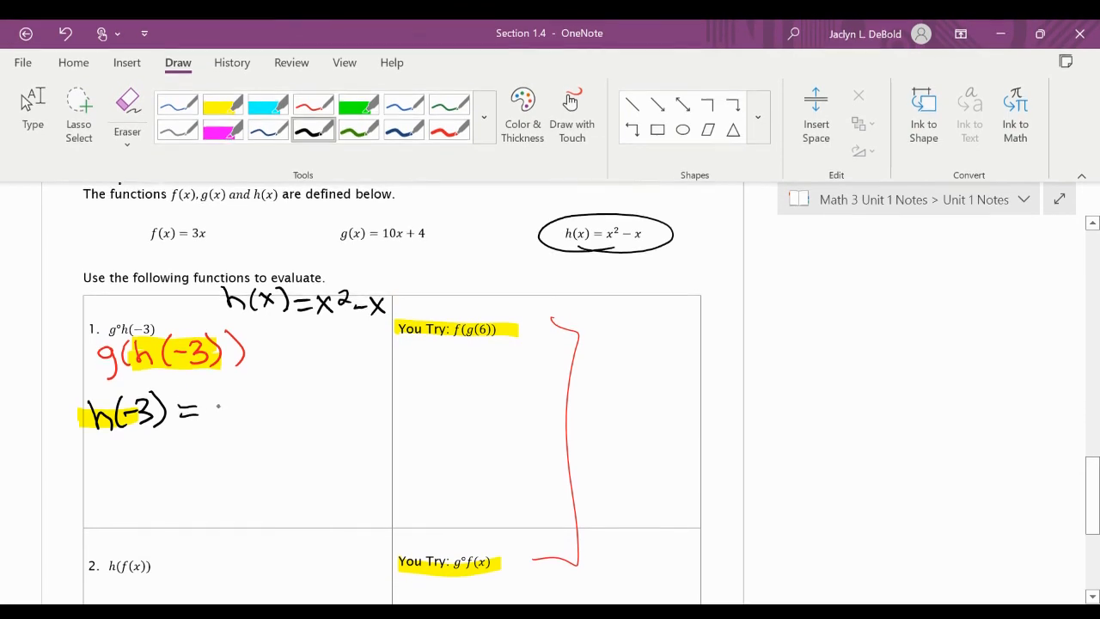
left_click_drag(223, 418, 275, 404)
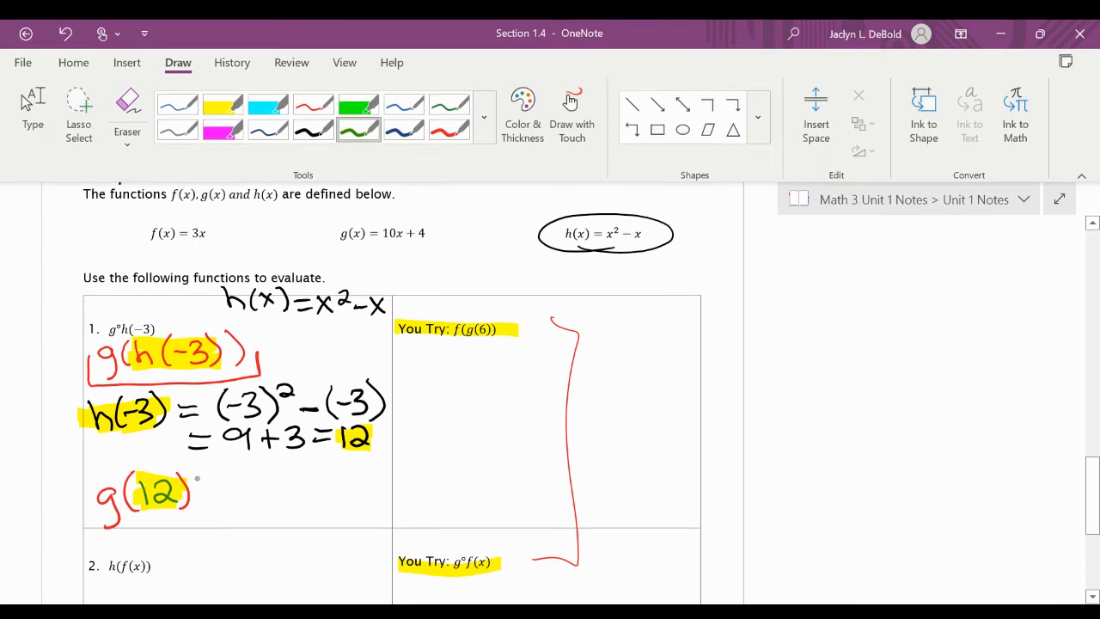
- Circle g(x)=10x+4, evaluate g(12)=10(12)+4 and box the answer g∘h(-3)=124 in green
left_click_drag(196, 490, 217, 496)
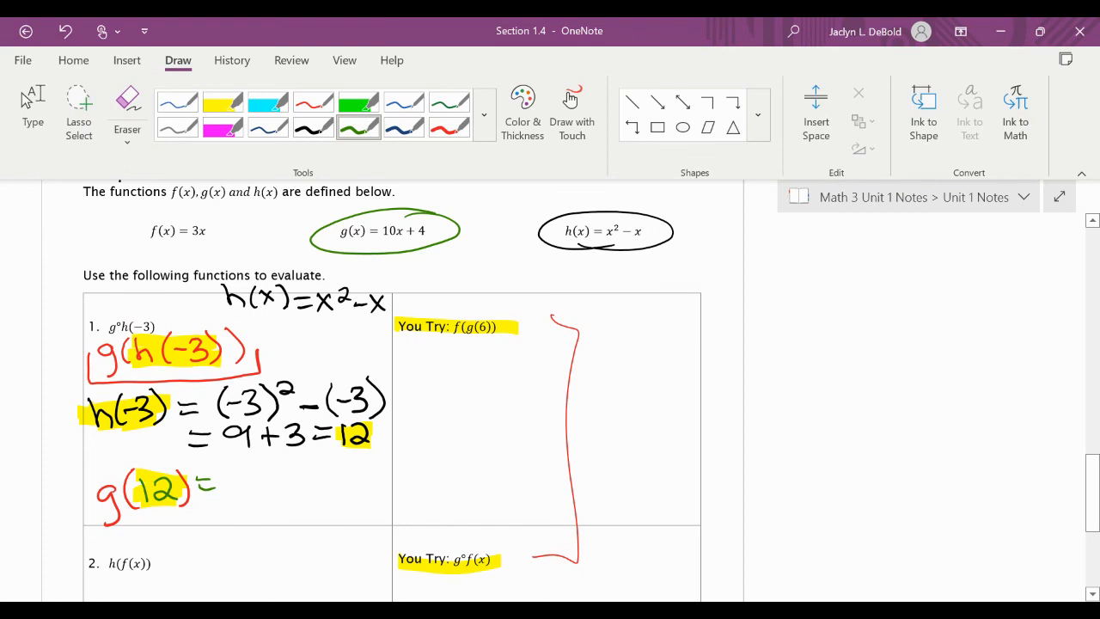
left_click_drag(215, 490, 241, 495)
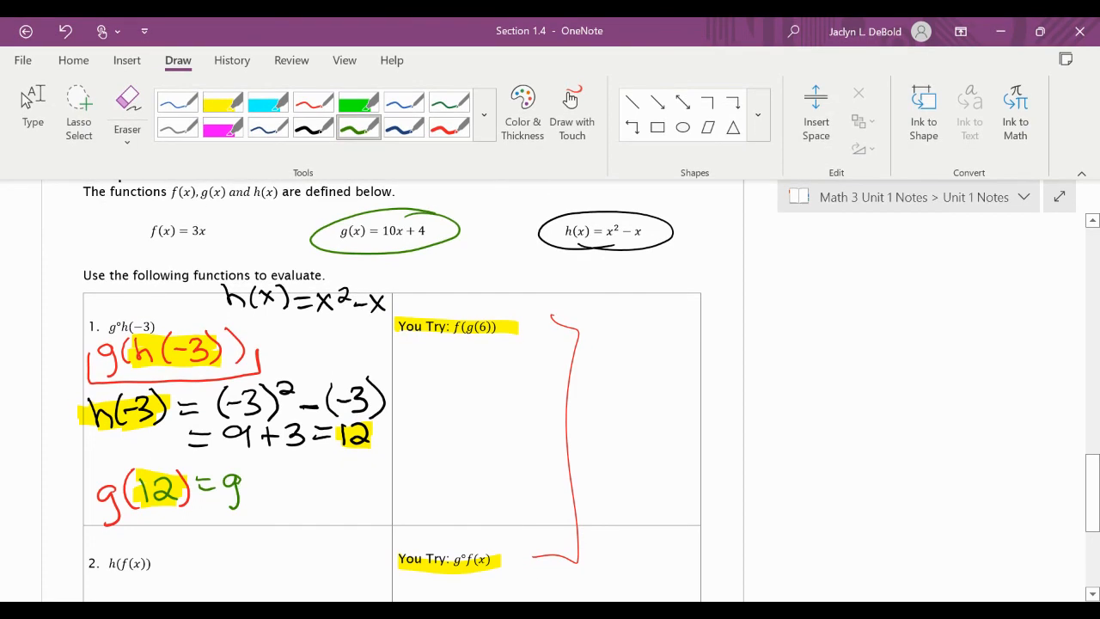
left_click(127, 103)
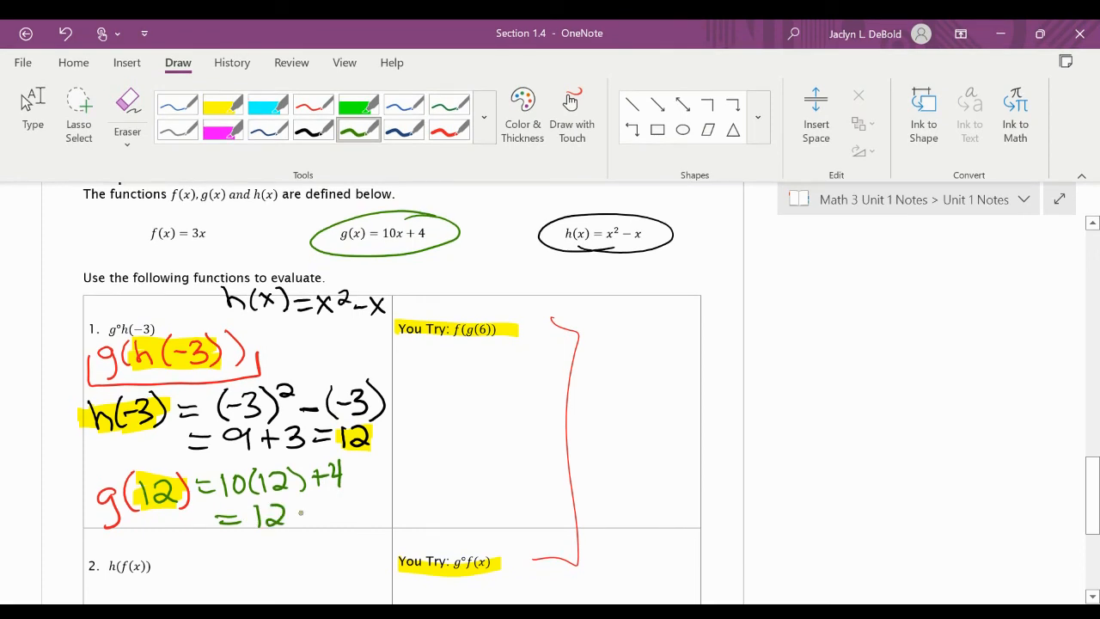
type("4")
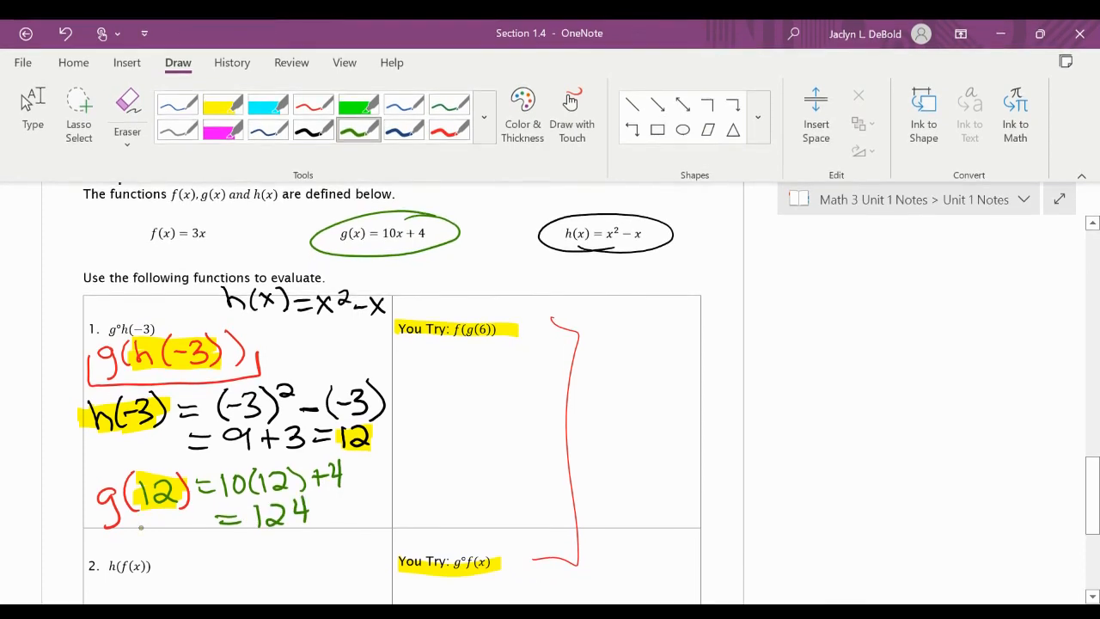
left_click_drag(128, 516, 163, 533)
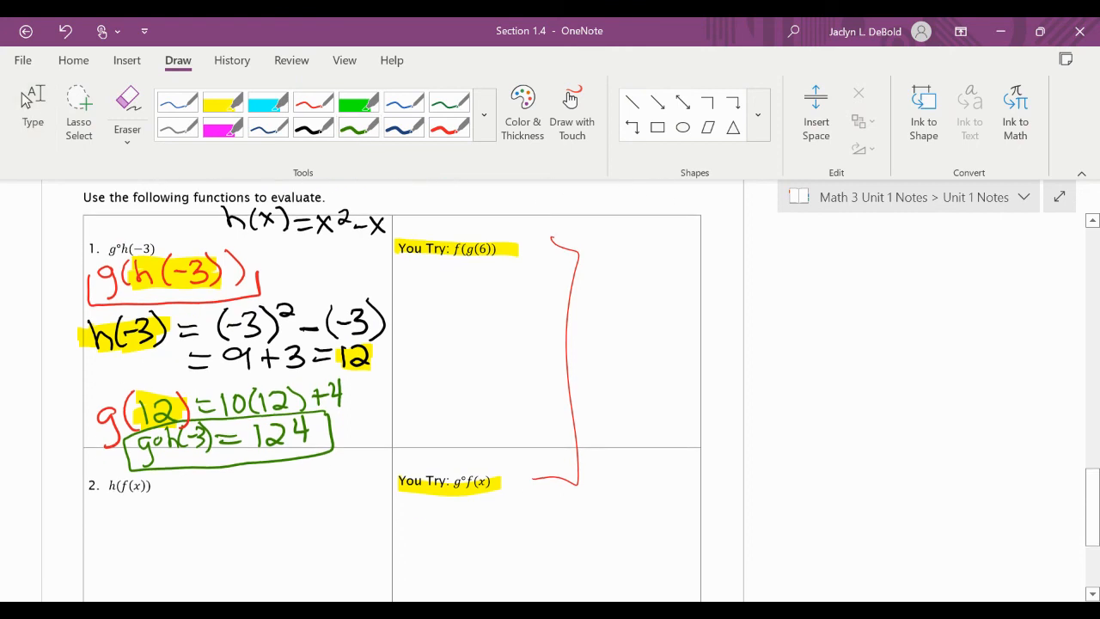
- Write h(x)=x²−x and f(x)=3x under problem 2 in red
scroll("down", 3)
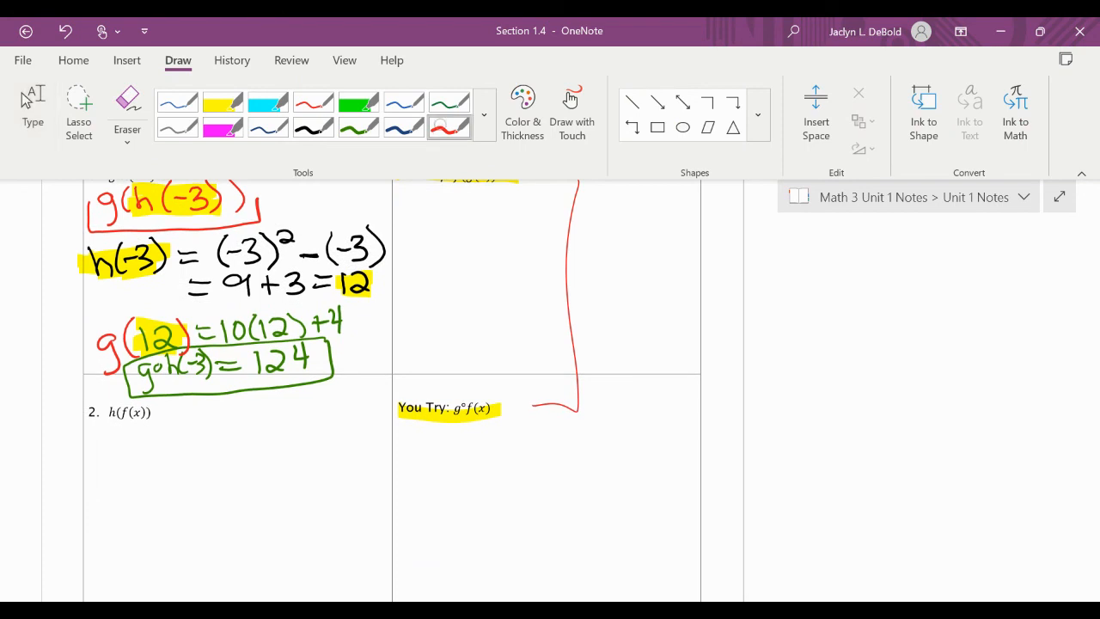
left_click_drag(95, 433, 112, 461)
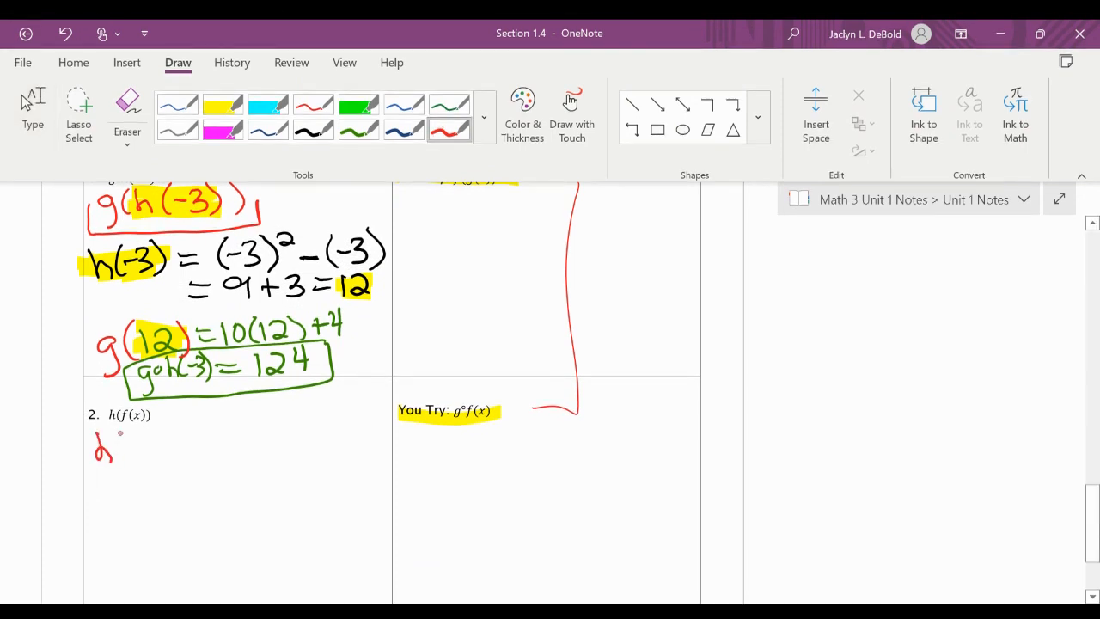
left_click_drag(120, 447, 192, 443)
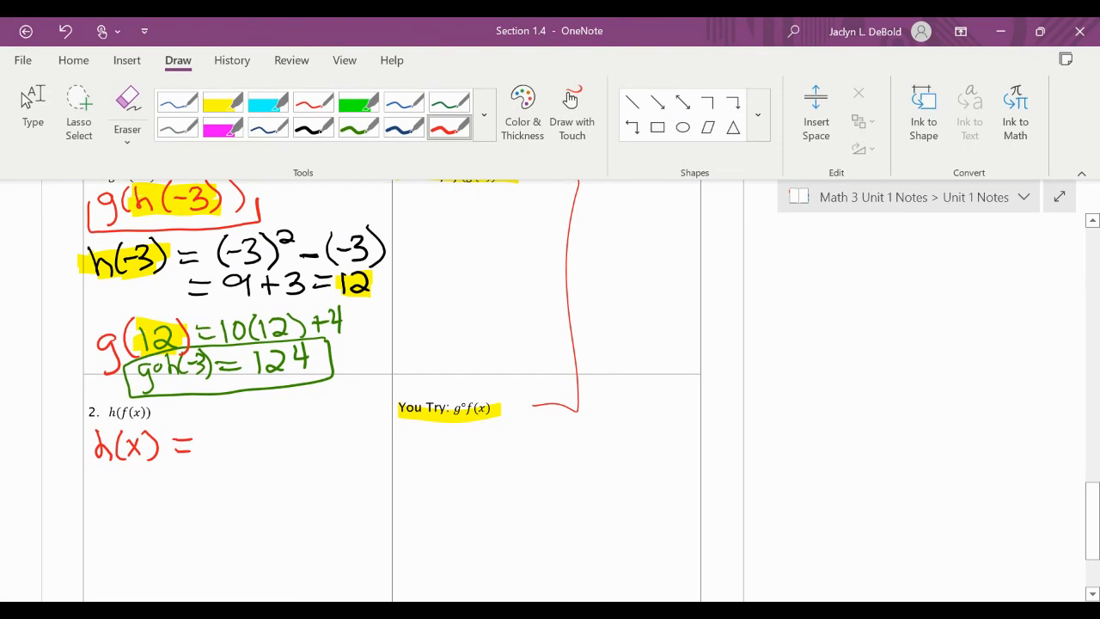
left_click_drag(206, 447, 244, 430)
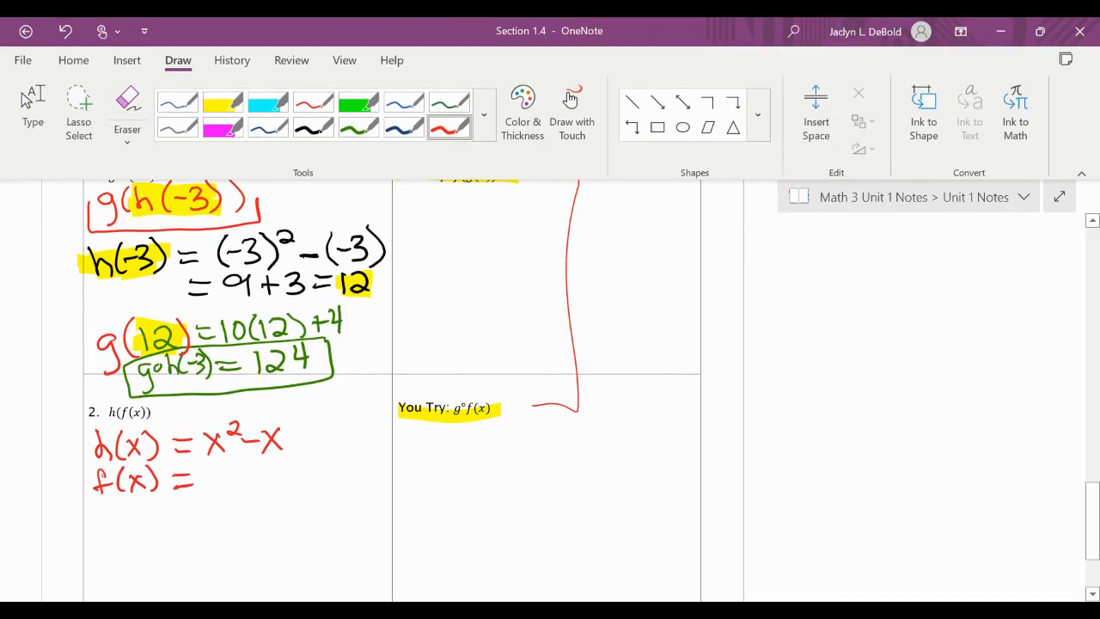
type("3X")
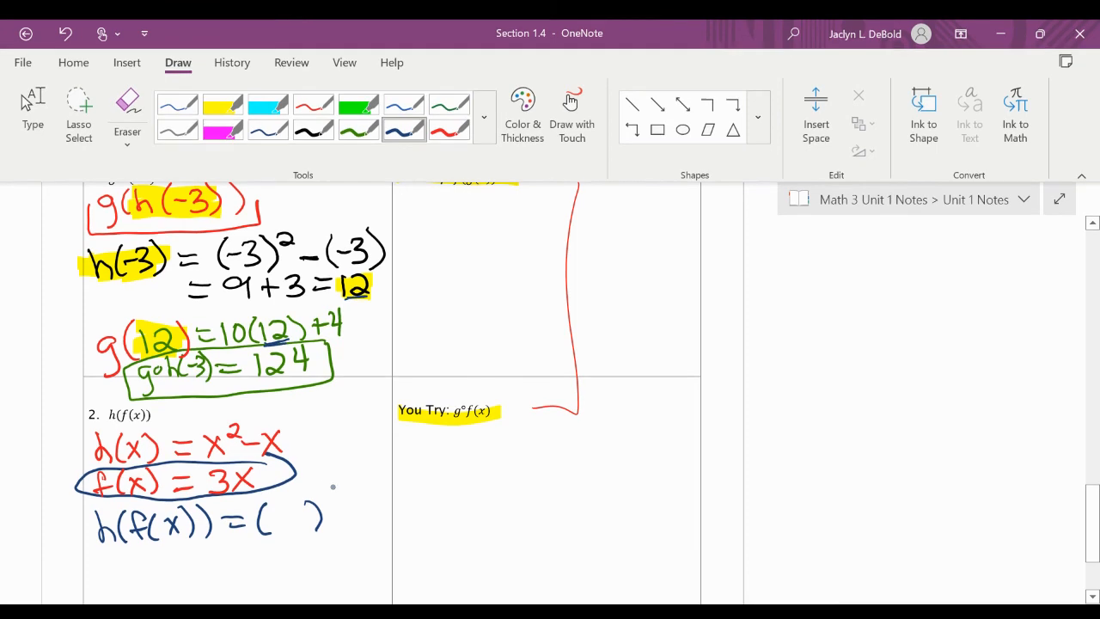
- Substitute to h(f(x))=(3x)²−(3x), simplify and box h(f(x))=9x²−3x in red
left_click_drag(283, 516, 381, 515)
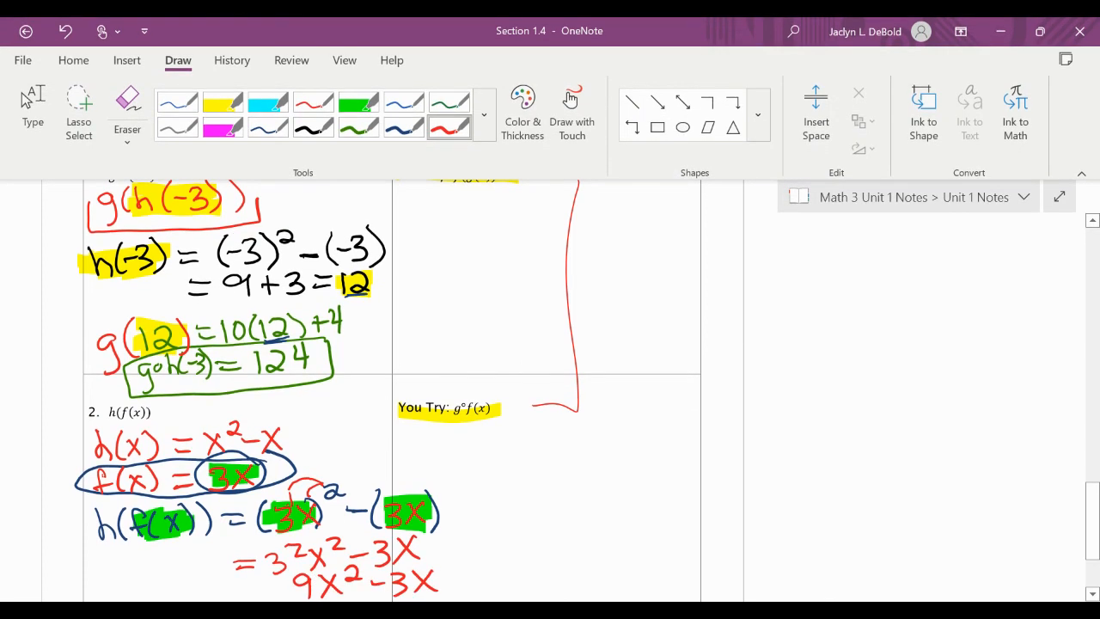
scroll("down", 3)
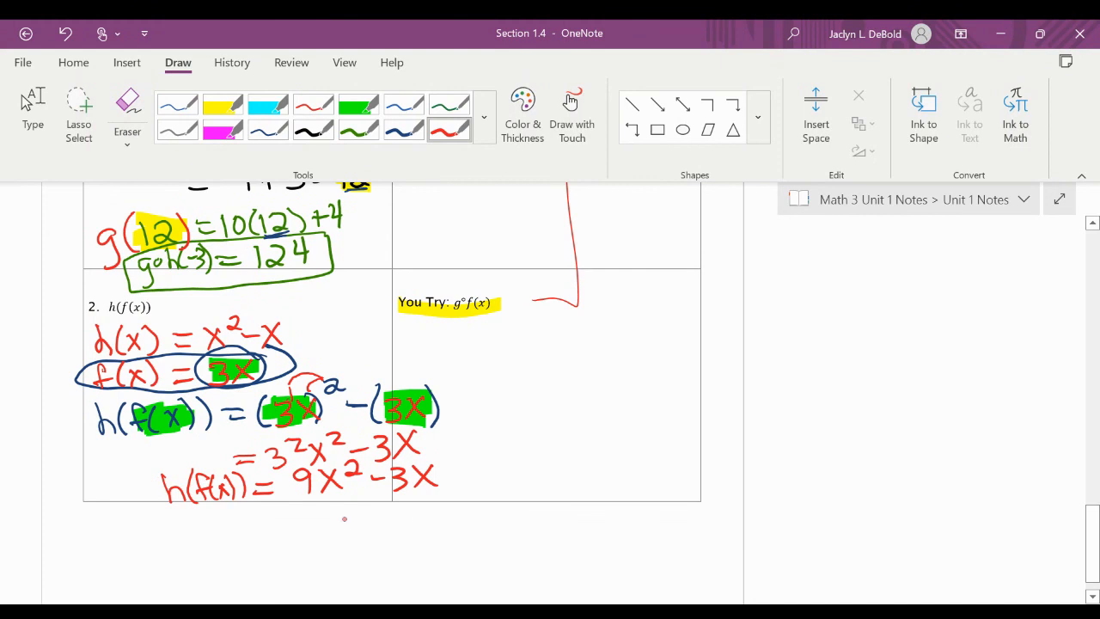
left_click_drag(155, 443, 464, 516)
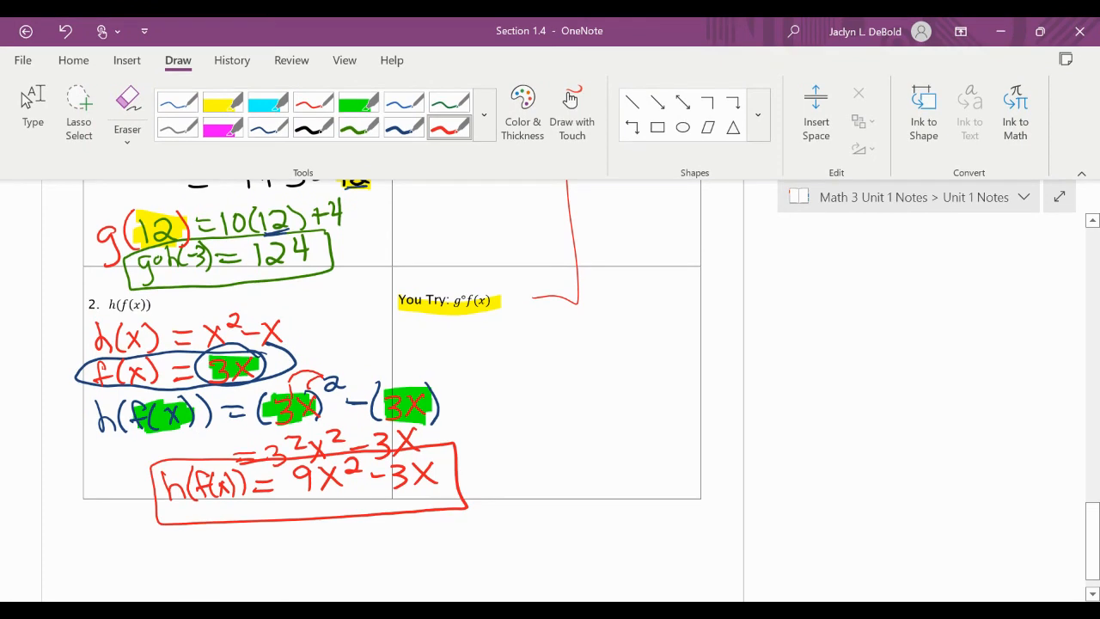